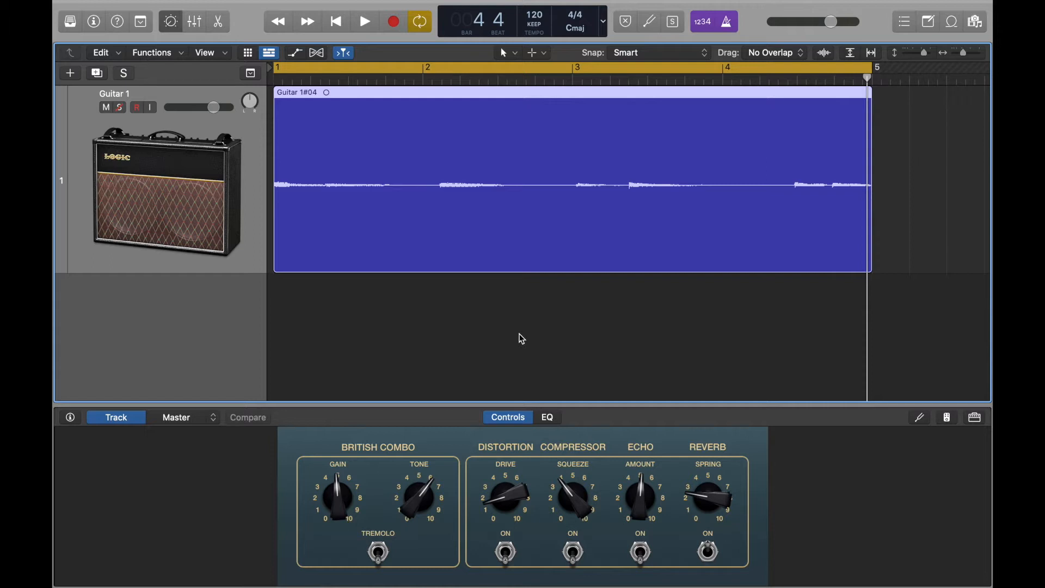
{"action": "mouse_move", "coordinate": [325, 61]}
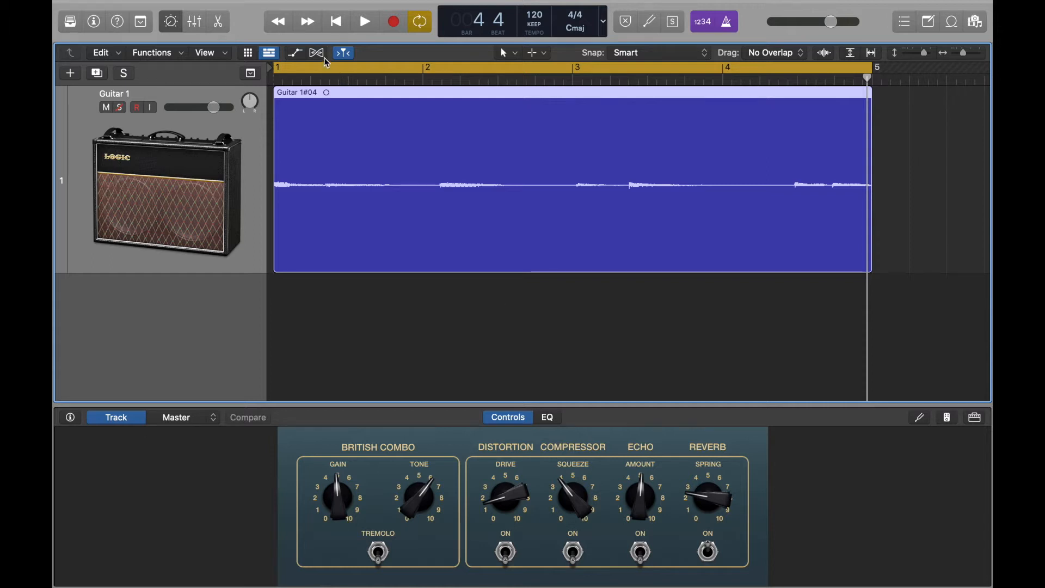
{"action": "mouse_move", "coordinate": [321, 59]}
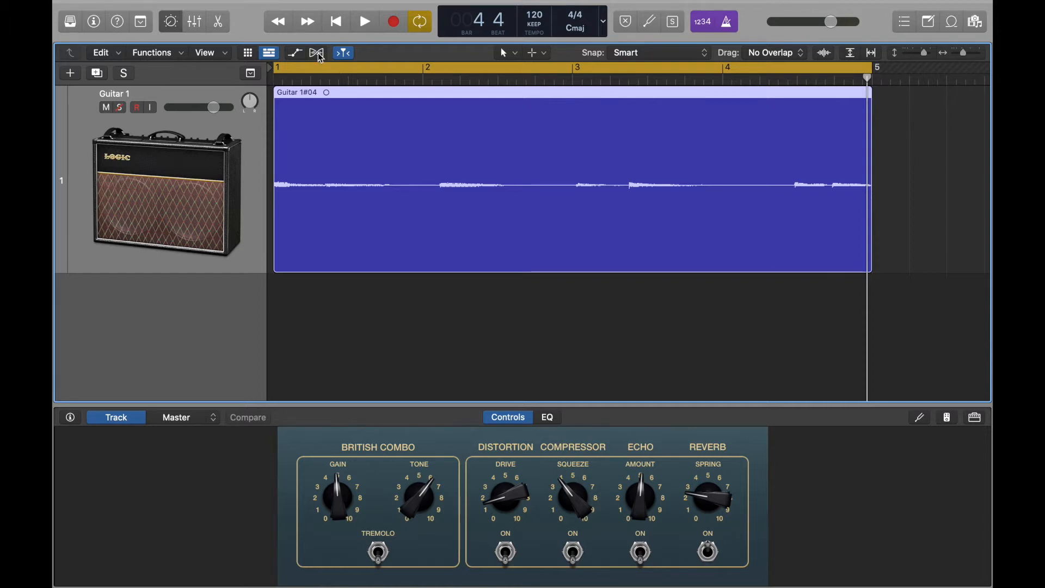
{"action": "mouse_move", "coordinate": [343, 53]}
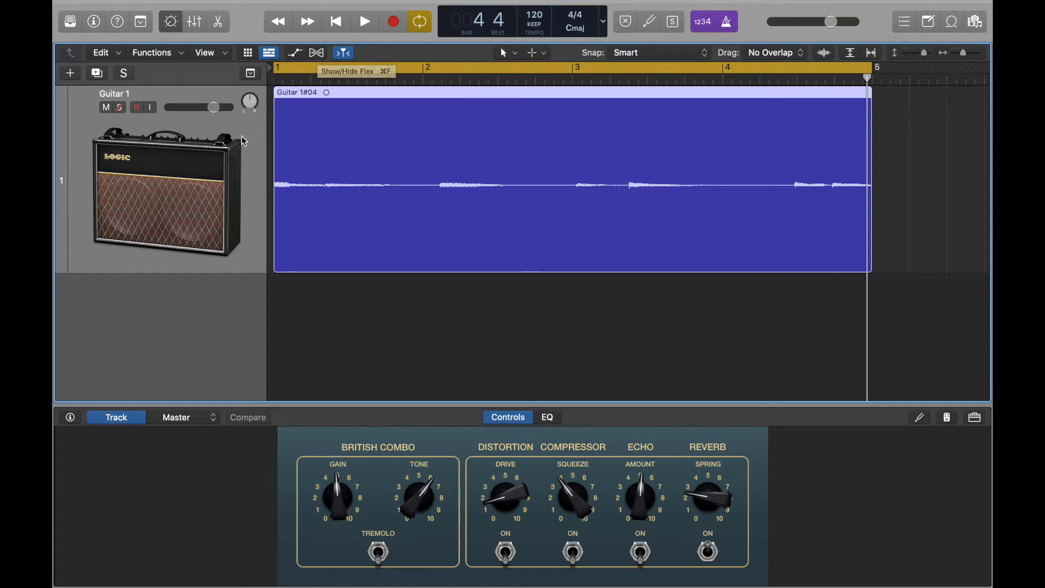
{"action": "mouse_move", "coordinate": [254, 175]}
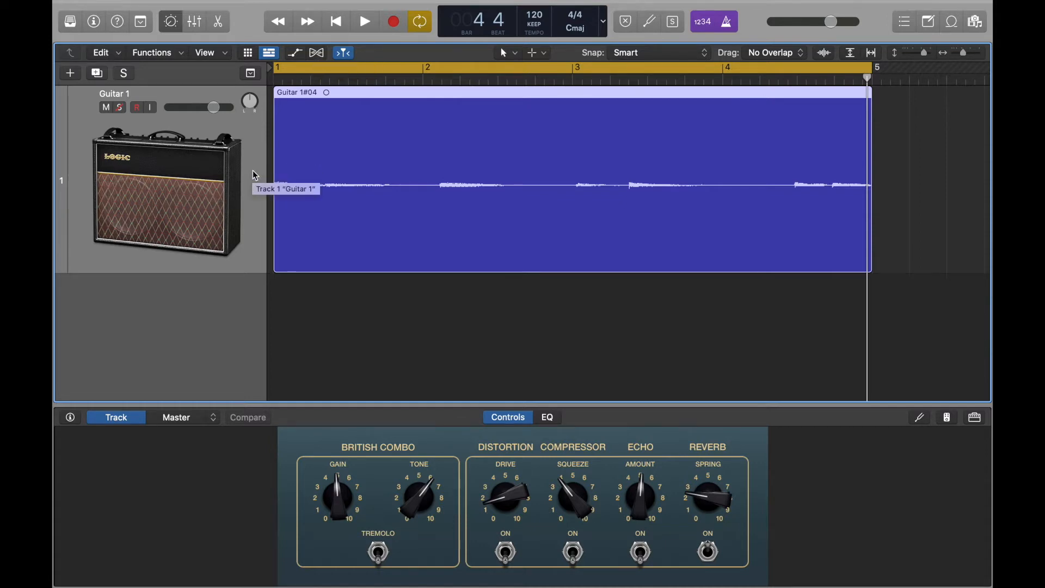
{"action": "mouse_move", "coordinate": [302, 180]}
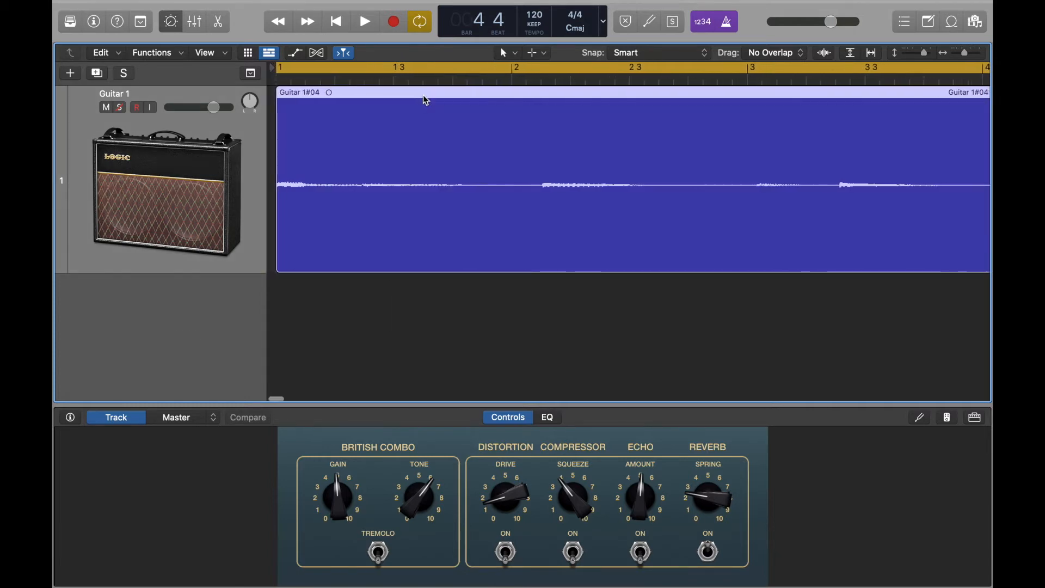
{"action": "mouse_move", "coordinate": [311, 235]}
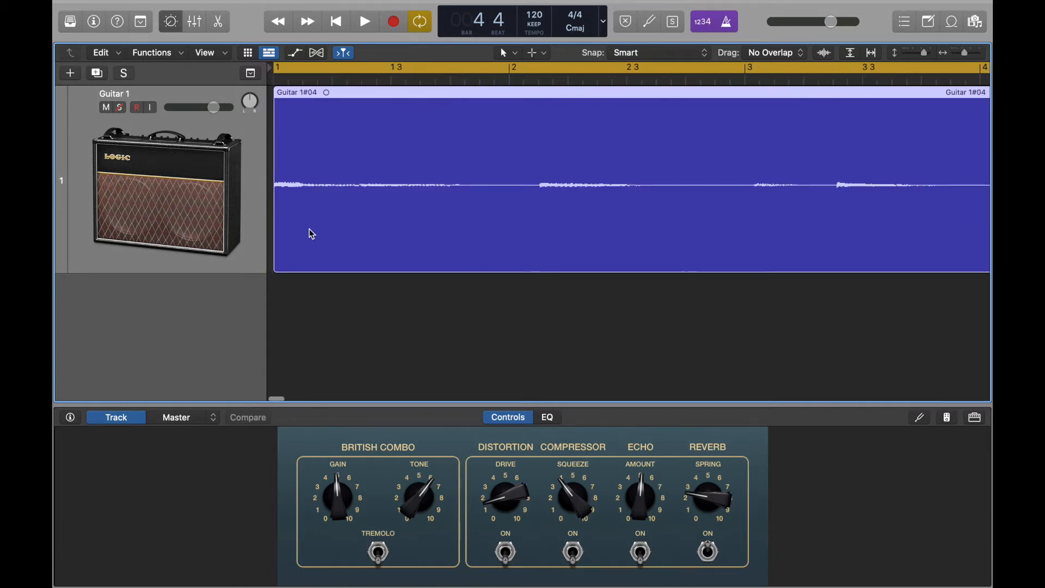
{"action": "mouse_move", "coordinate": [345, 214]}
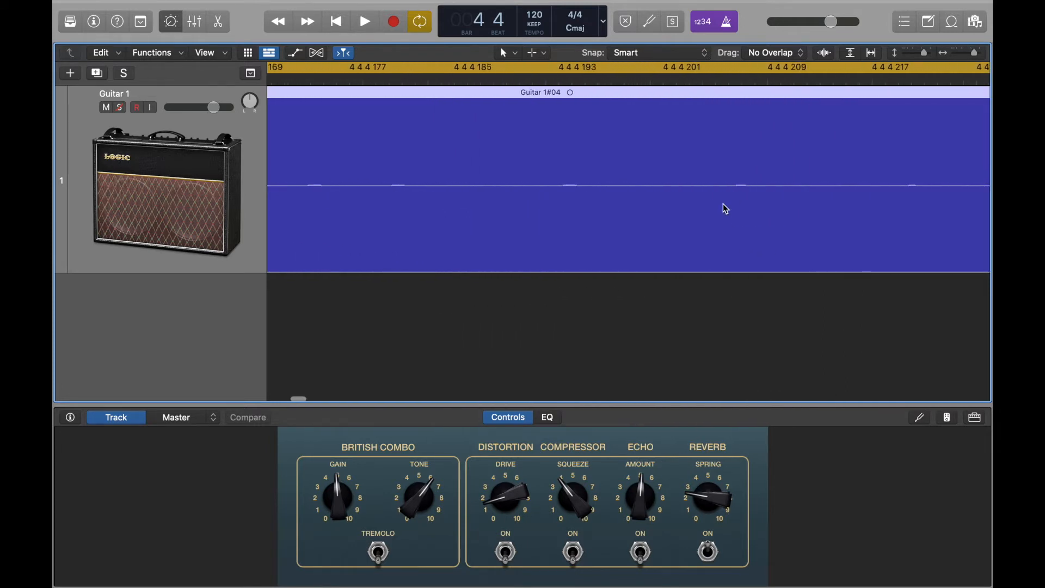
Step: Zoom out to show the full Guitar 1#04.2 region and start playback
{"action": "scroll", "scroll_direction": "right", "scroll_amount": 3}
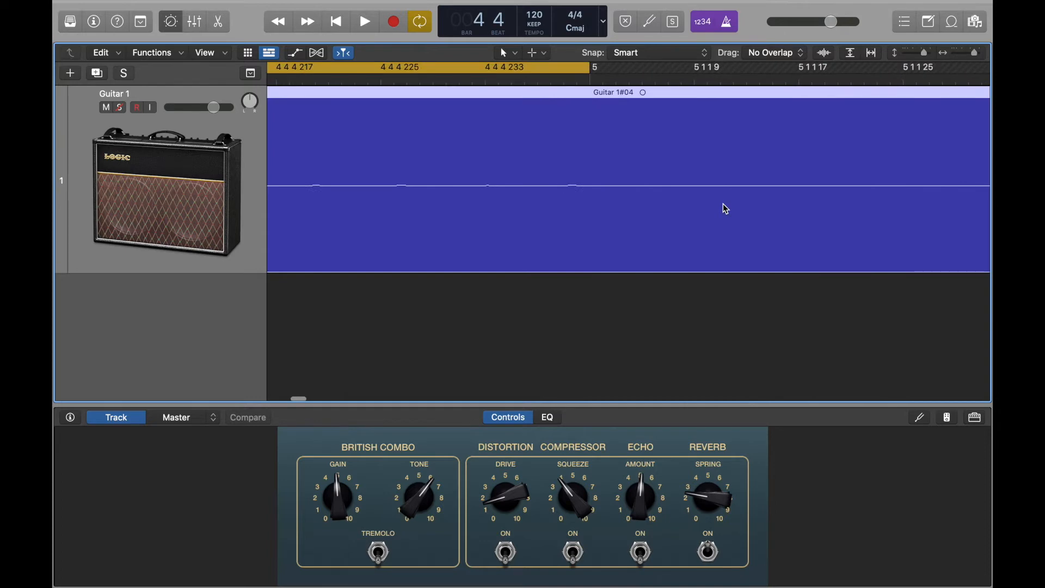
{"action": "mouse_move", "coordinate": [581, 91]}
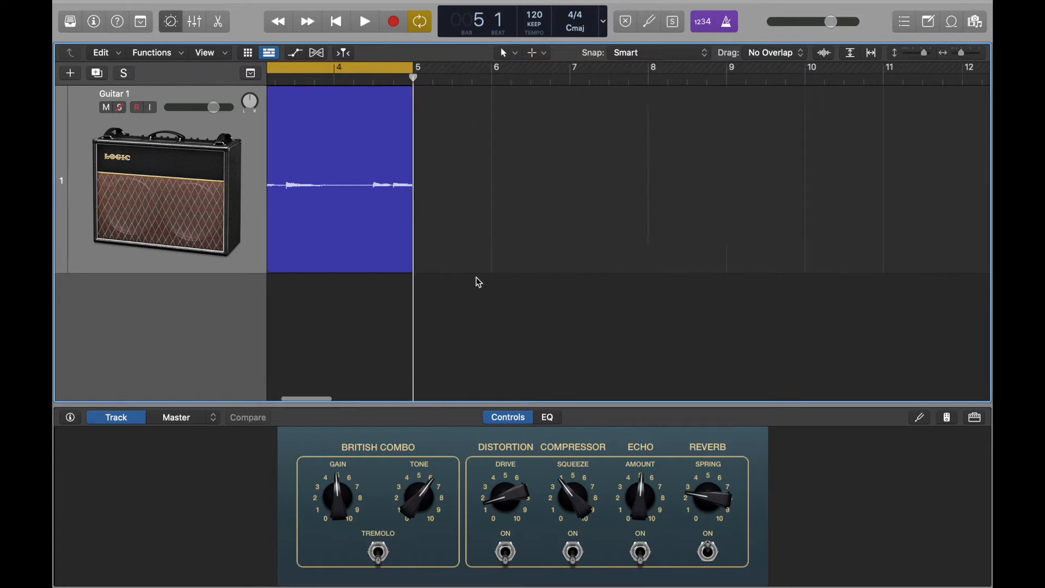
{"action": "left_click", "coordinate": [363, 21]}
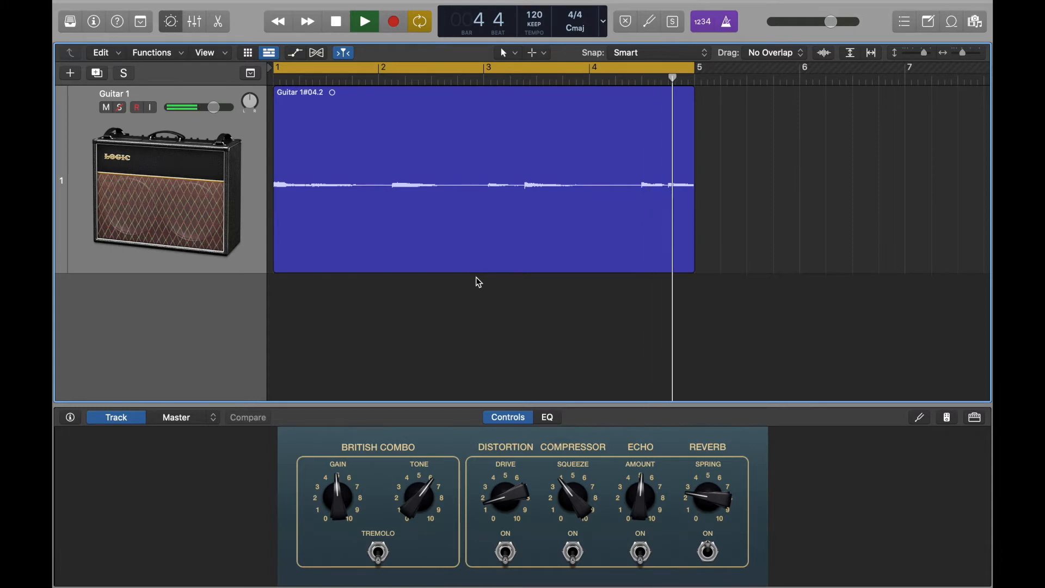
Step: Reduce the guitar track height and stop playback with the playhead at bar 1
{"action": "left_click", "coordinate": [335, 21]}
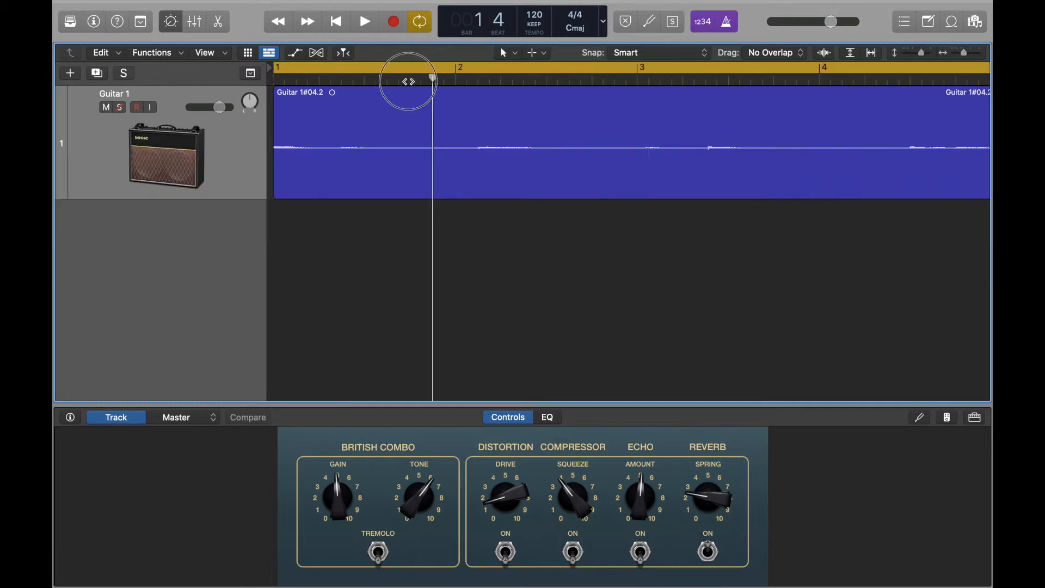
{"action": "left_click", "coordinate": [363, 22]}
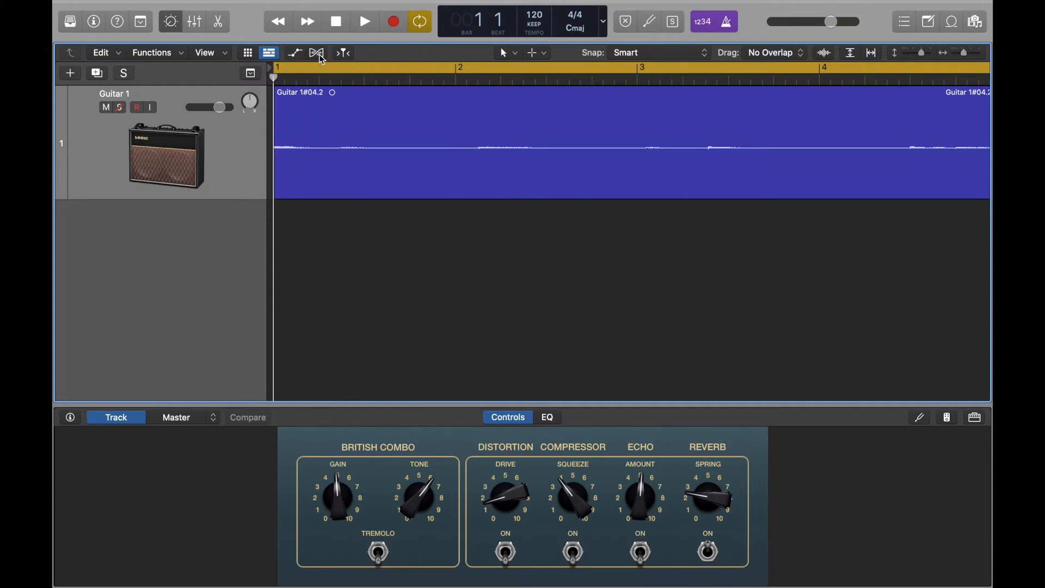
{"action": "mouse_move", "coordinate": [317, 52]}
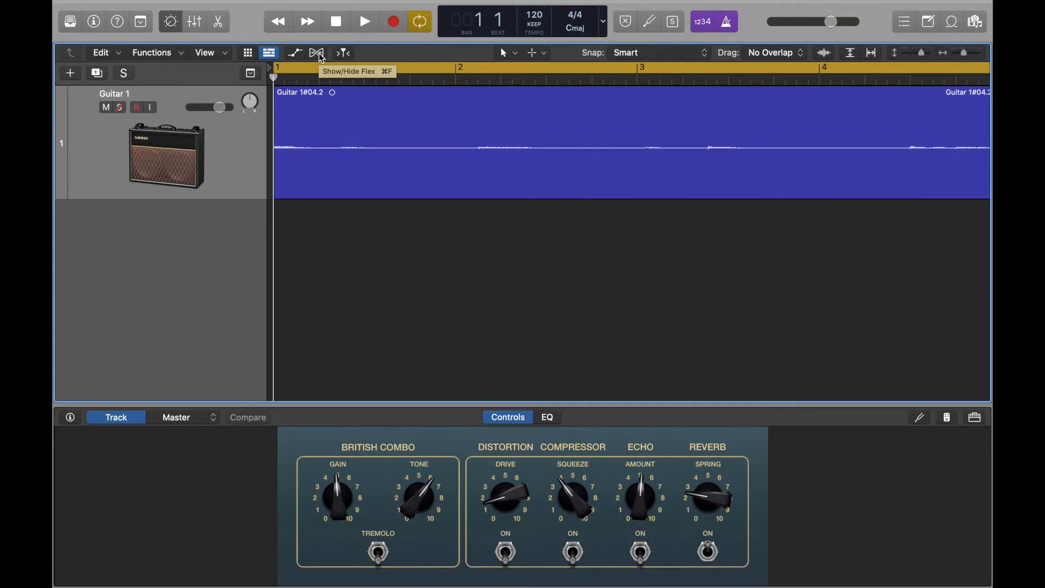
Step: Show Flex on the Guitar 1 track and set its mode to Flex Time – Polyphonic
{"action": "left_click", "coordinate": [316, 52]}
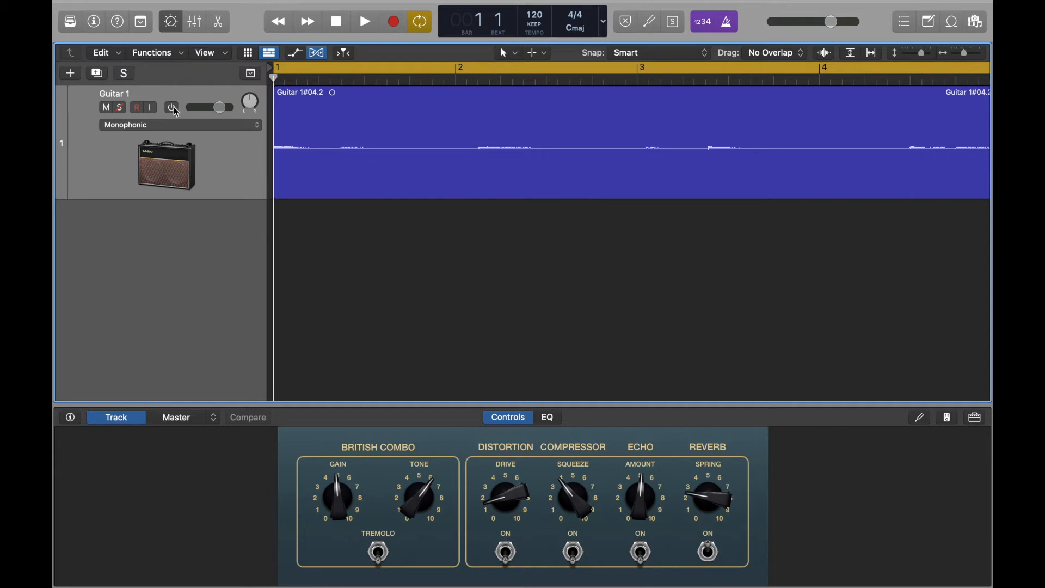
{"action": "left_click", "coordinate": [172, 108]}
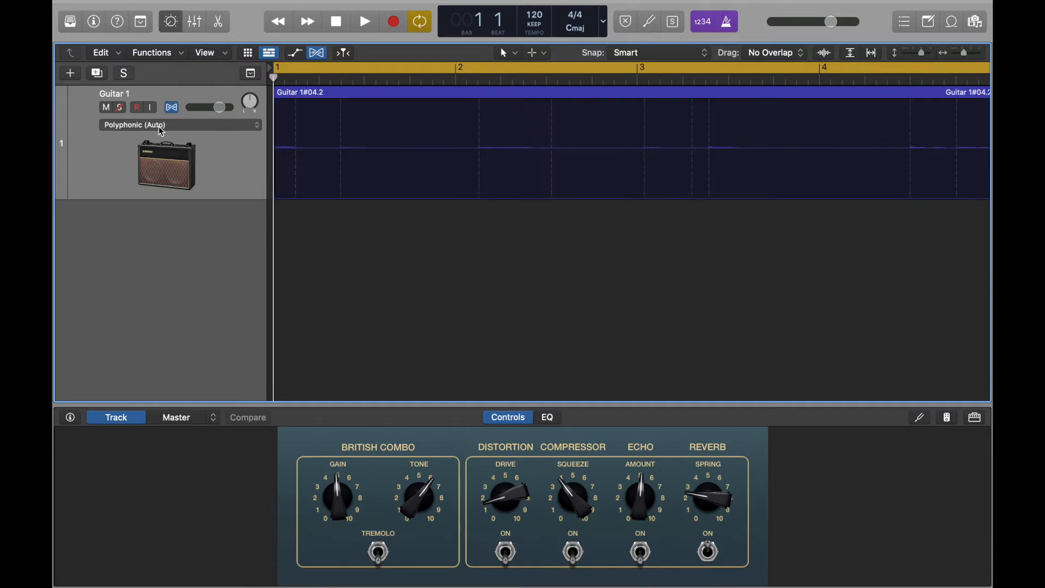
{"action": "left_click", "coordinate": [179, 124]}
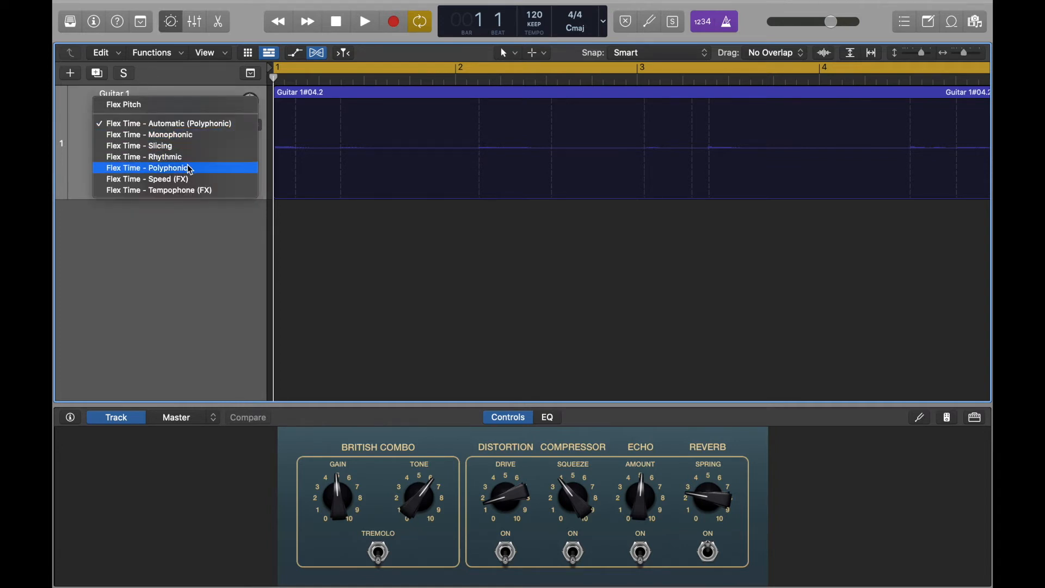
{"action": "left_click", "coordinate": [146, 168]}
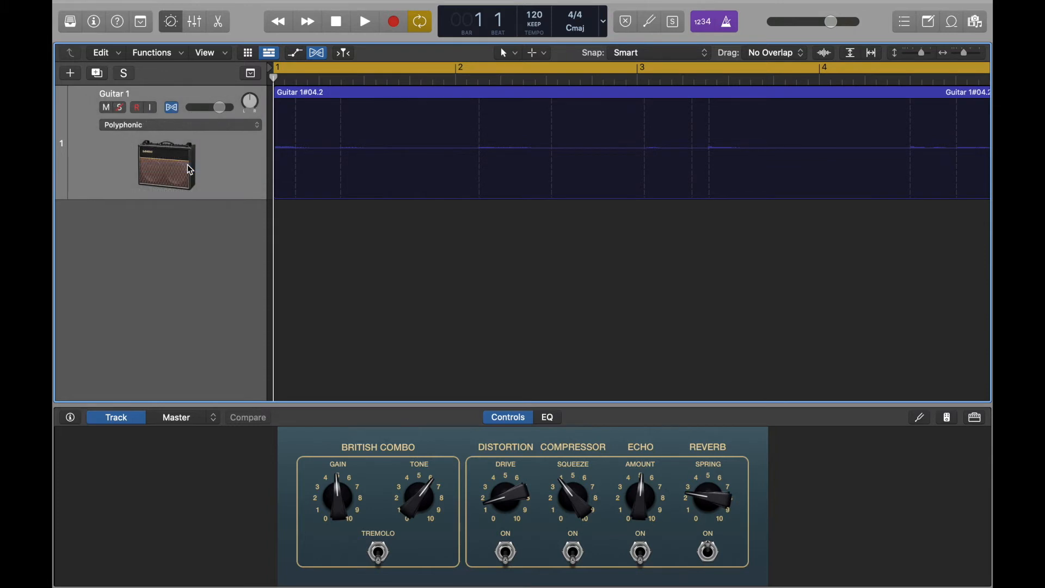
{"action": "left_click", "coordinate": [363, 21]}
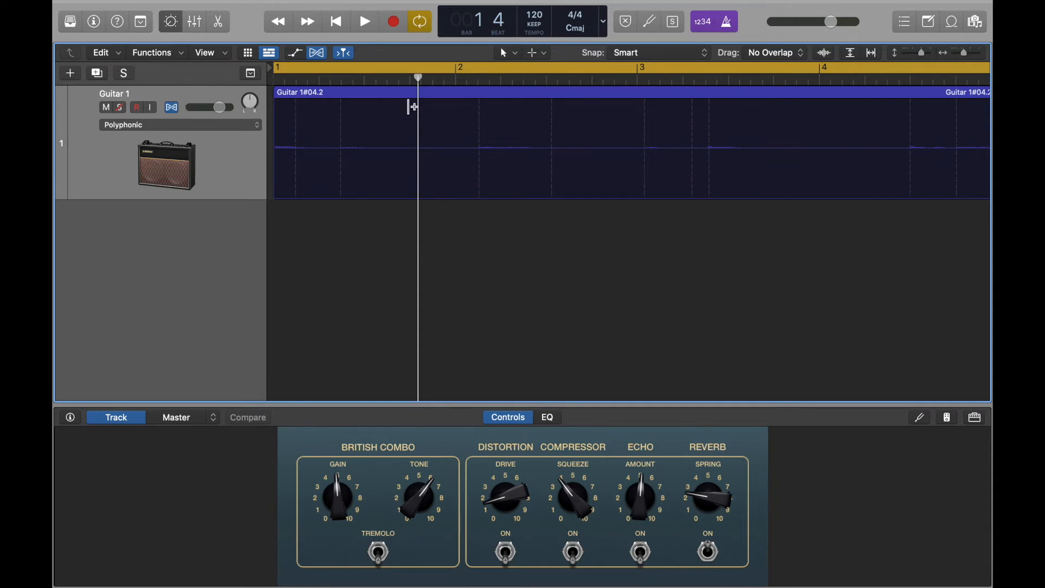
{"action": "mouse_move", "coordinate": [479, 98]}
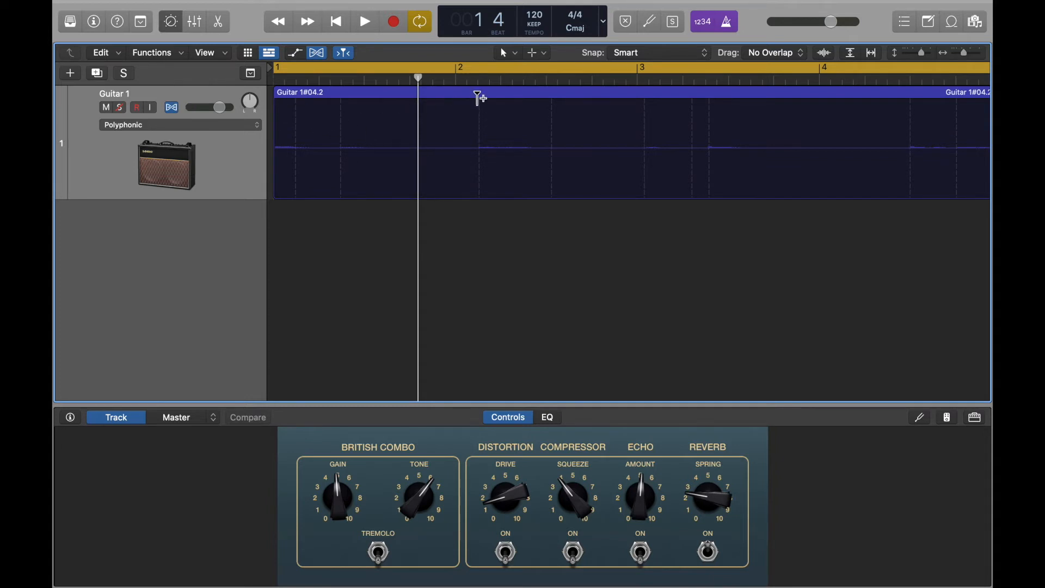
{"action": "mouse_move", "coordinate": [479, 109]}
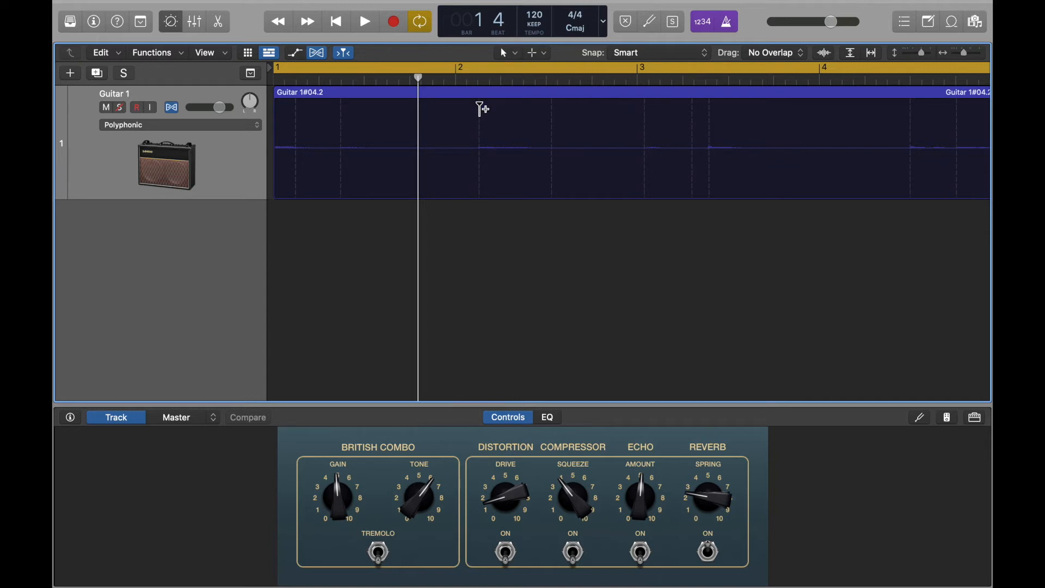
{"action": "mouse_move", "coordinate": [484, 138]}
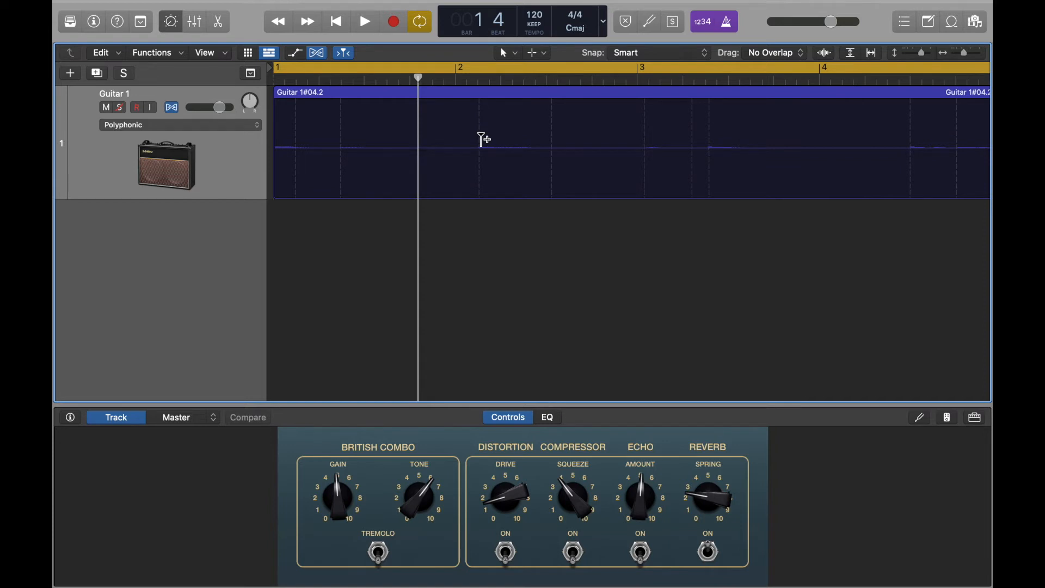
Step: Drag the Guitar region's transient marker near bar 3 onto the bar line
{"action": "left_click", "coordinate": [364, 21]}
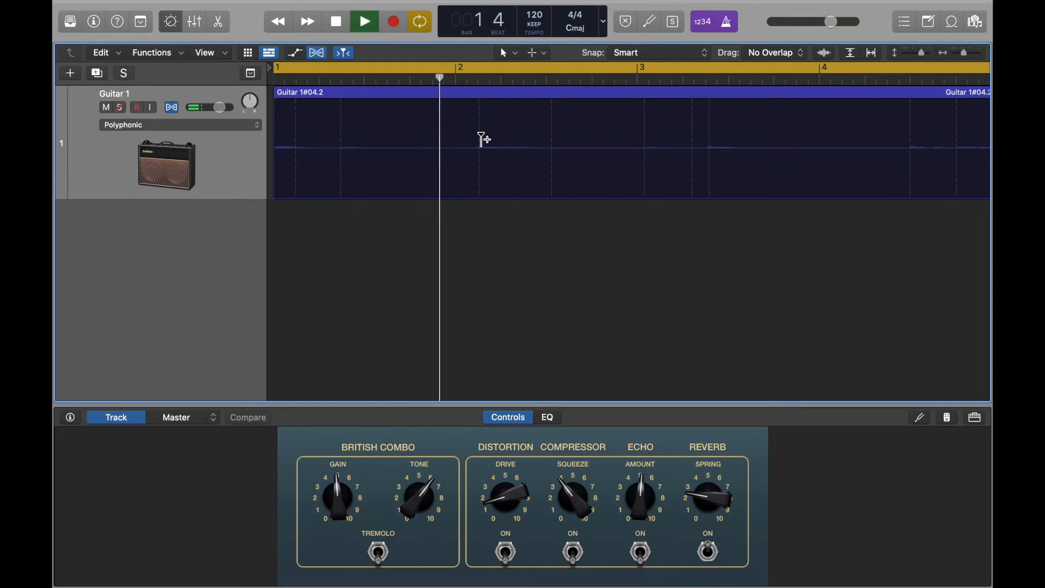
{"action": "left_click", "coordinate": [364, 21]}
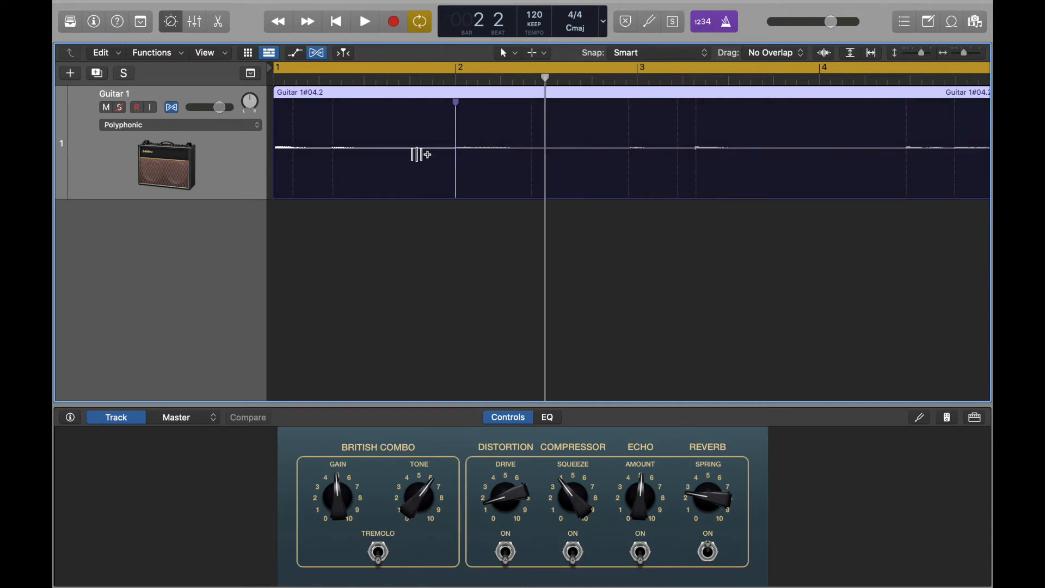
{"action": "mouse_move", "coordinate": [339, 161]}
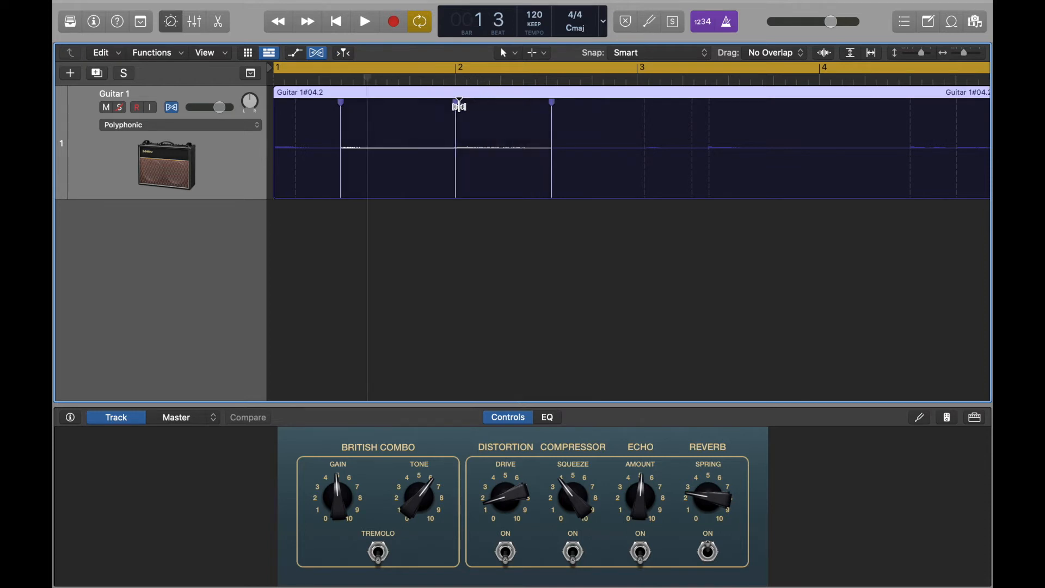
{"action": "left_click", "coordinate": [363, 21]}
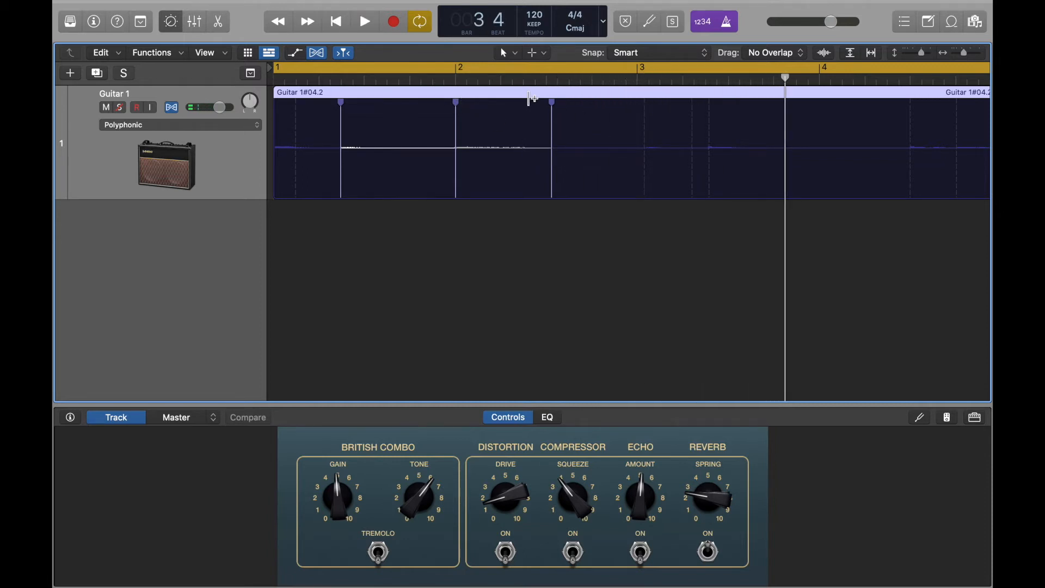
{"action": "mouse_move", "coordinate": [647, 110]}
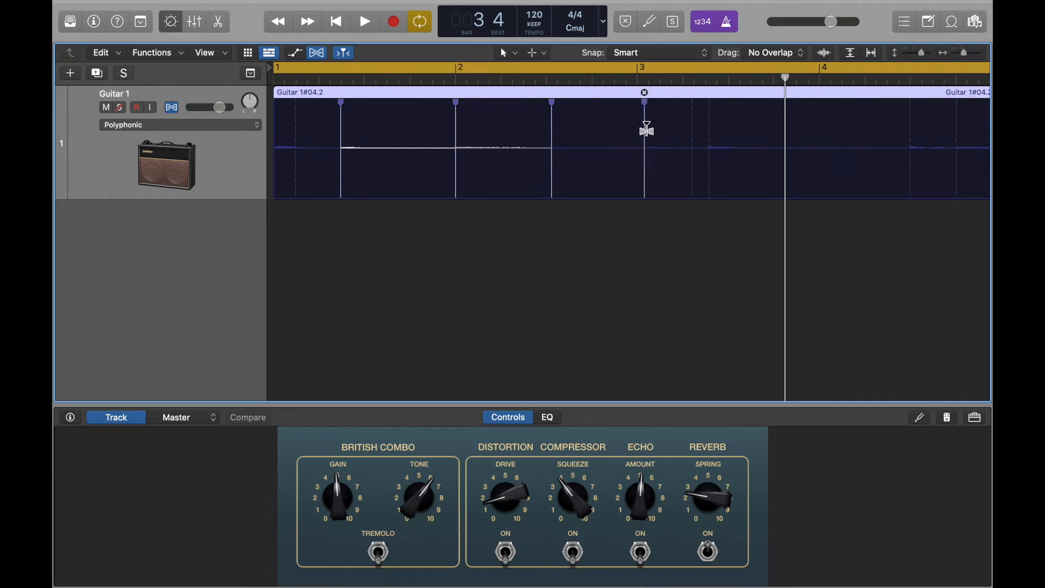
{"action": "mouse_move", "coordinate": [646, 162]}
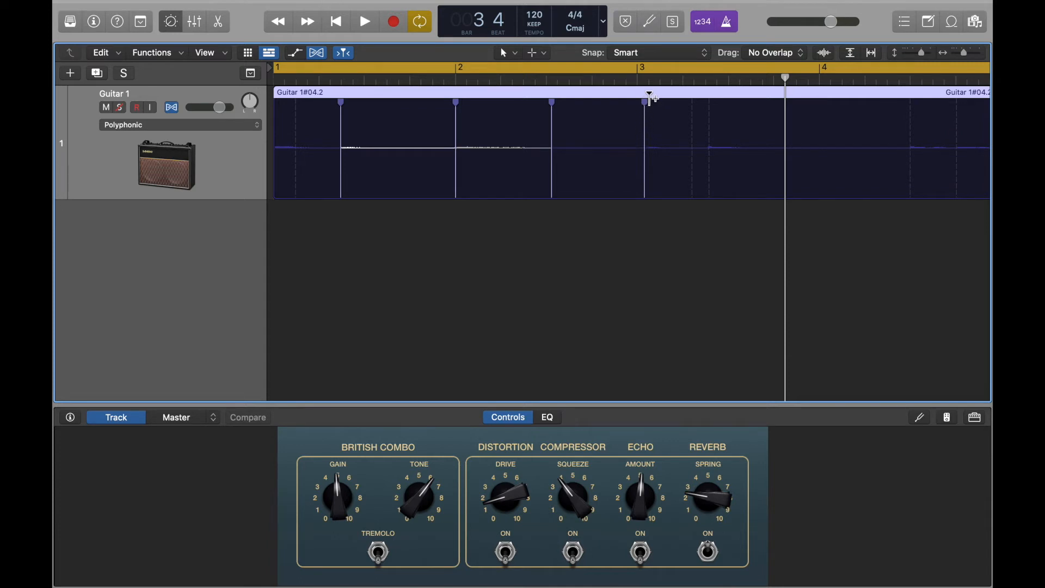
{"action": "mouse_move", "coordinate": [660, 101]}
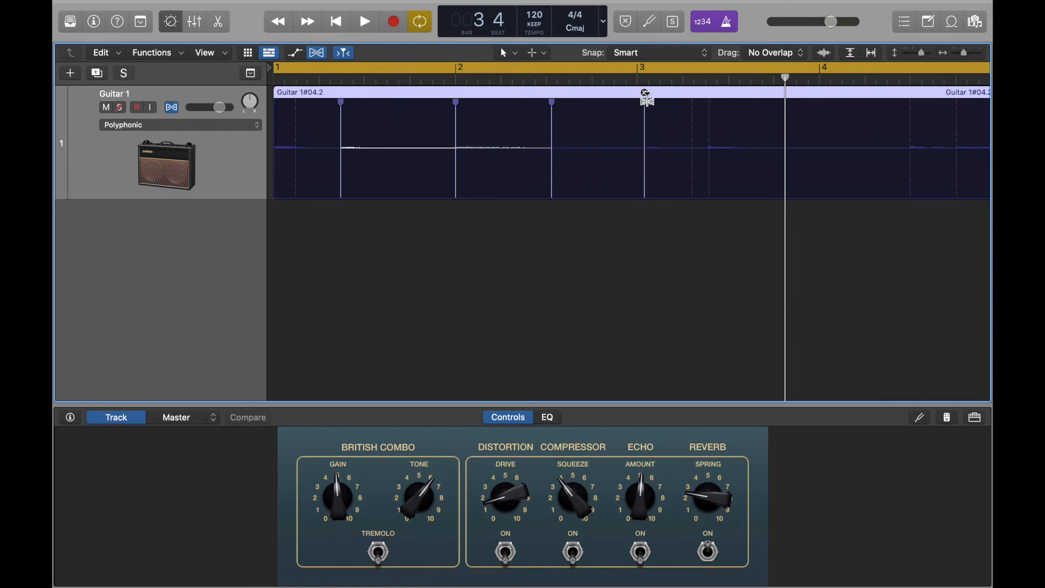
{"action": "mouse_move", "coordinate": [643, 167]}
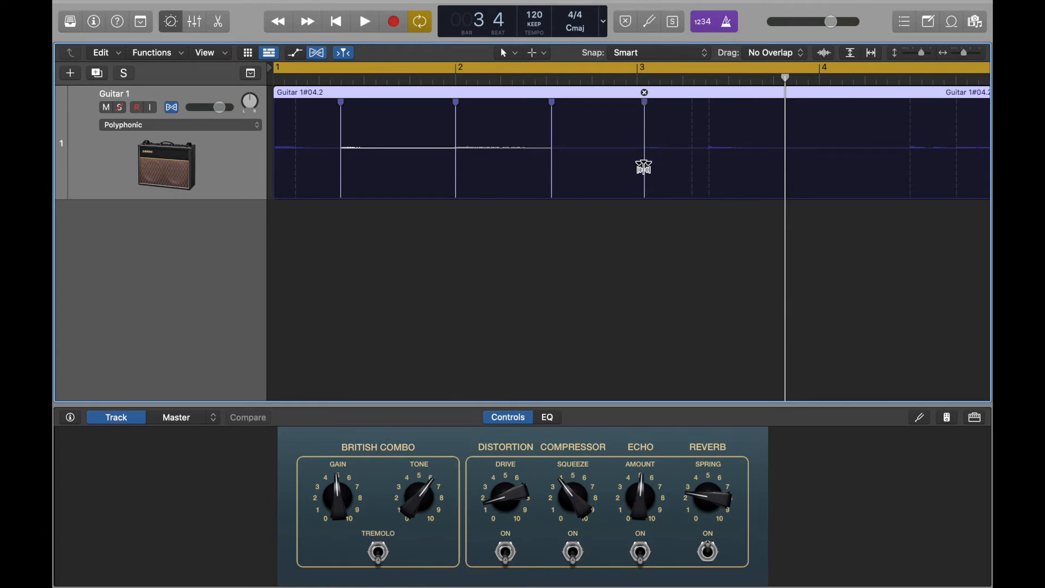
{"action": "mouse_move", "coordinate": [652, 218]}
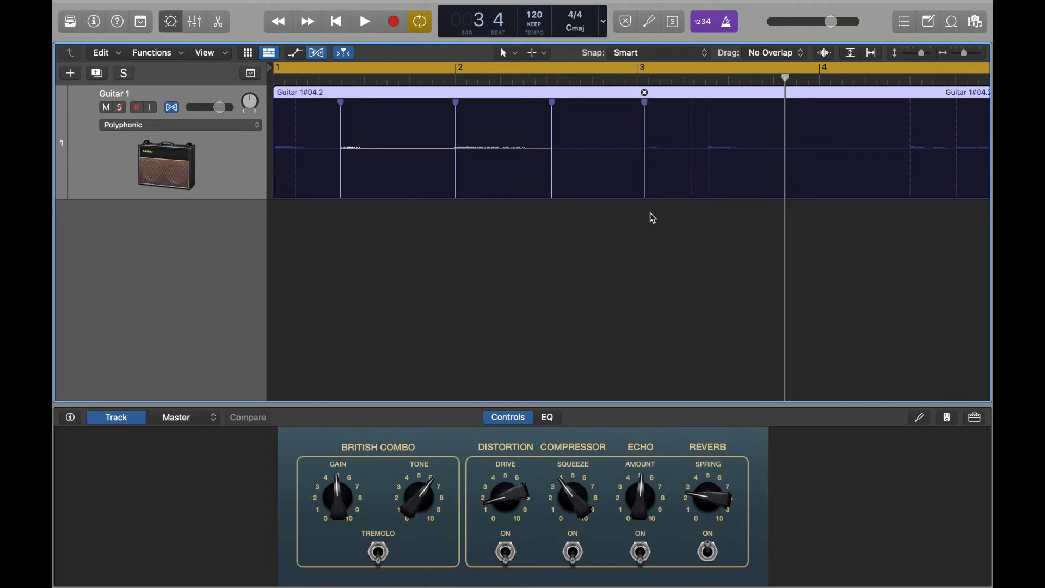
{"action": "mouse_move", "coordinate": [494, 160]}
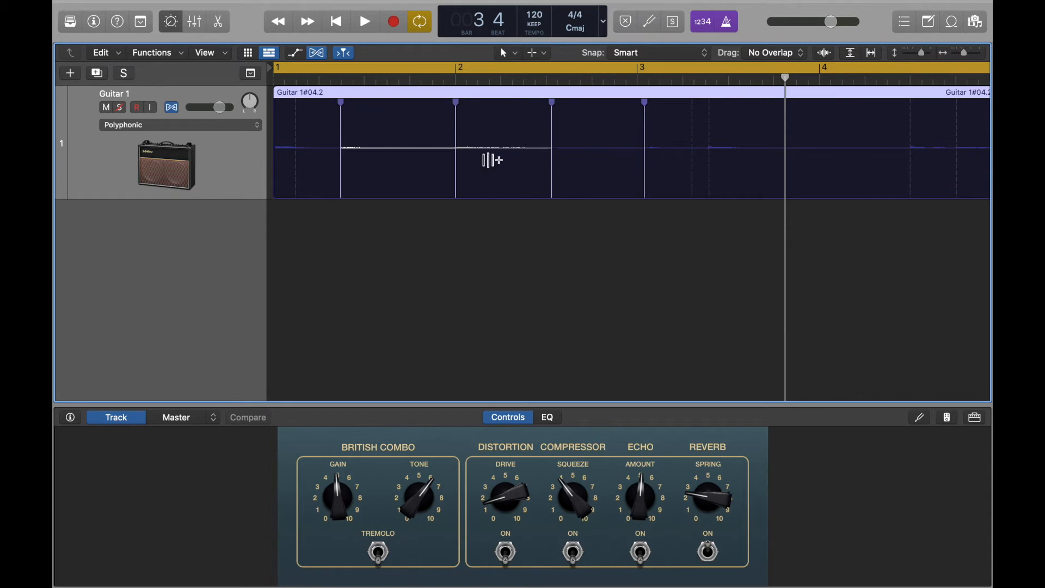
{"action": "mouse_move", "coordinate": [668, 257]}
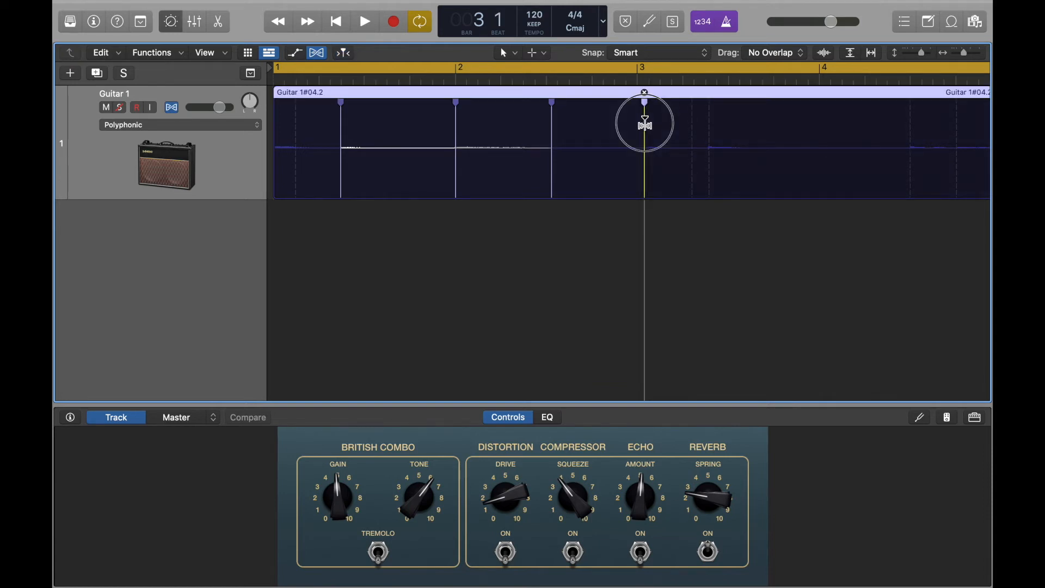
Step: Snap the bar 3 transient onto the bar line and add a flex marker halfway through bar 3
{"action": "left_click", "coordinate": [364, 21]}
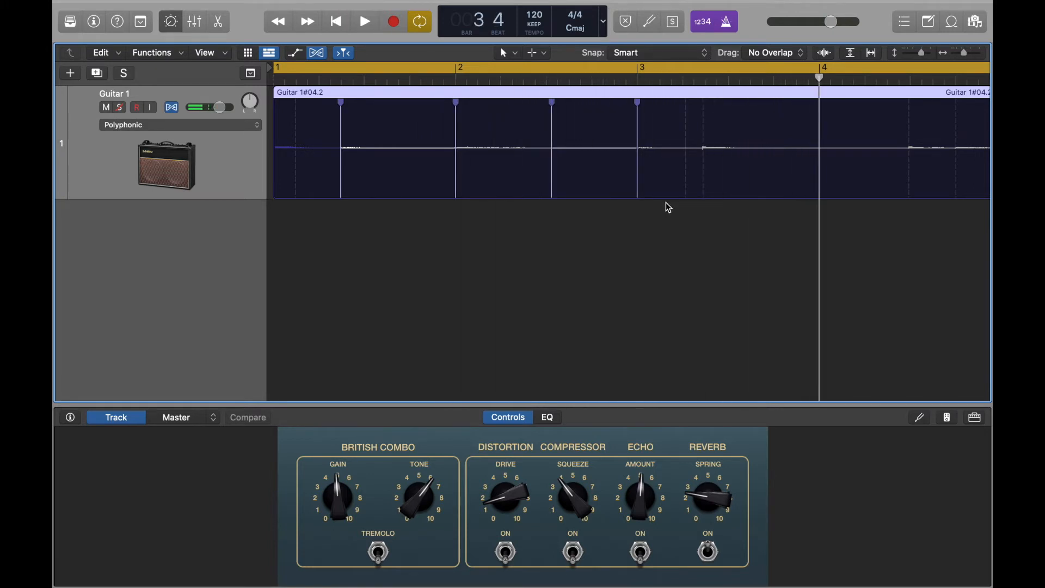
{"action": "left_click", "coordinate": [364, 20]}
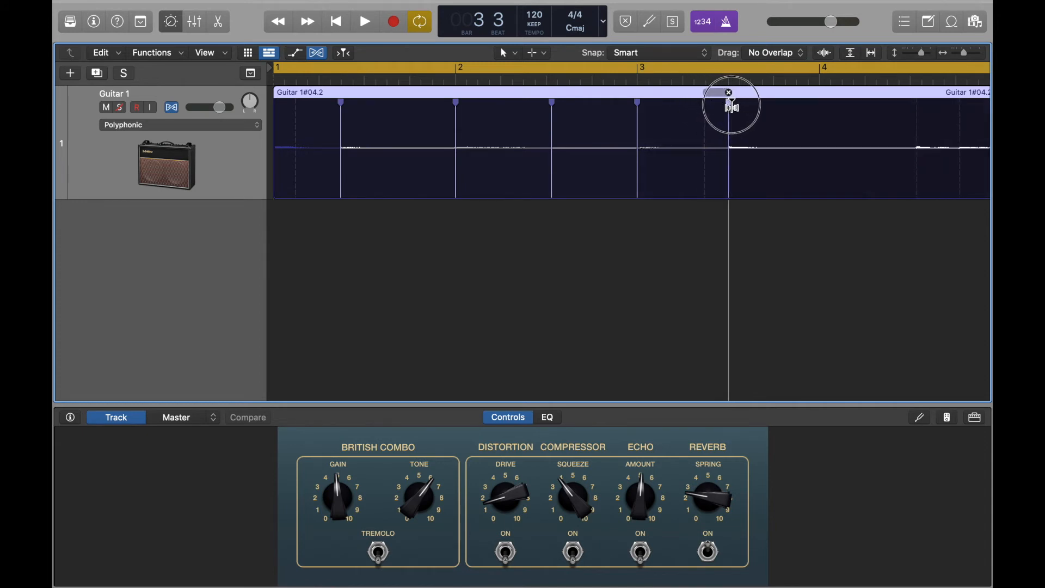
Step: Increase the guitar track height and listen back to the adjusted transients
{"action": "left_click", "coordinate": [363, 21]}
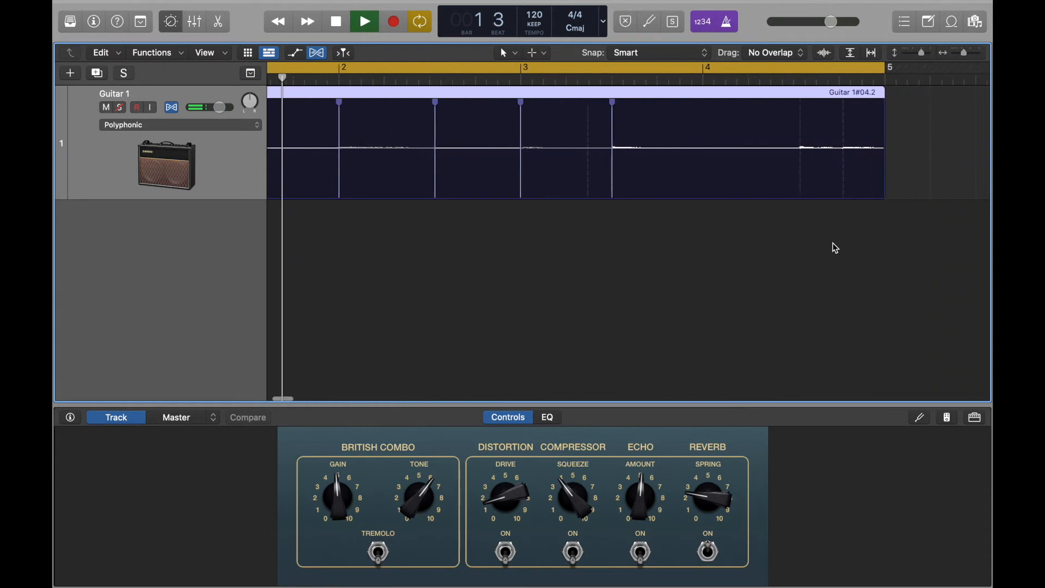
{"action": "left_click", "coordinate": [364, 21]}
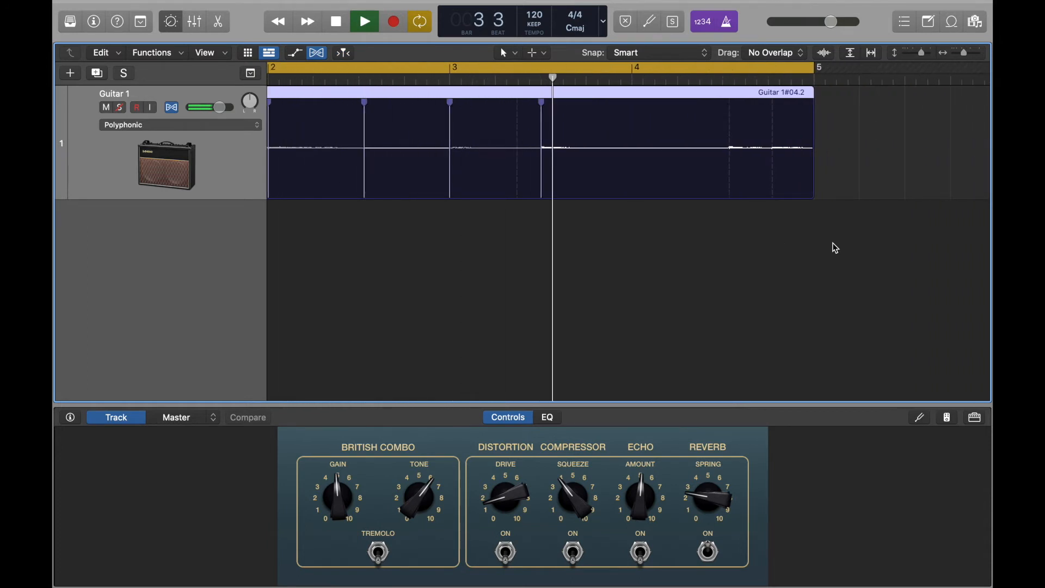
{"action": "left_click", "coordinate": [364, 21]}
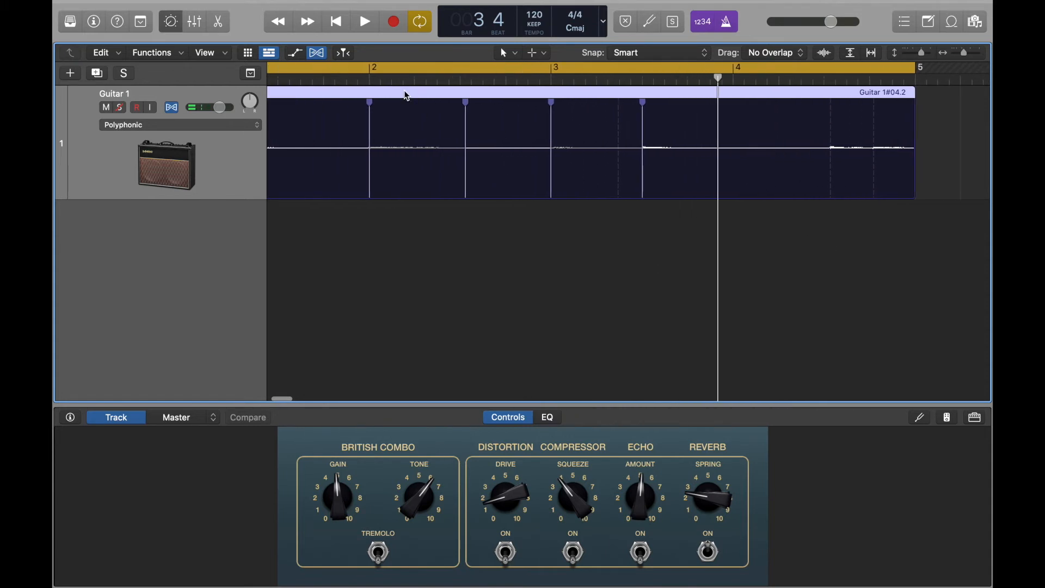
{"action": "left_click", "coordinate": [363, 20]}
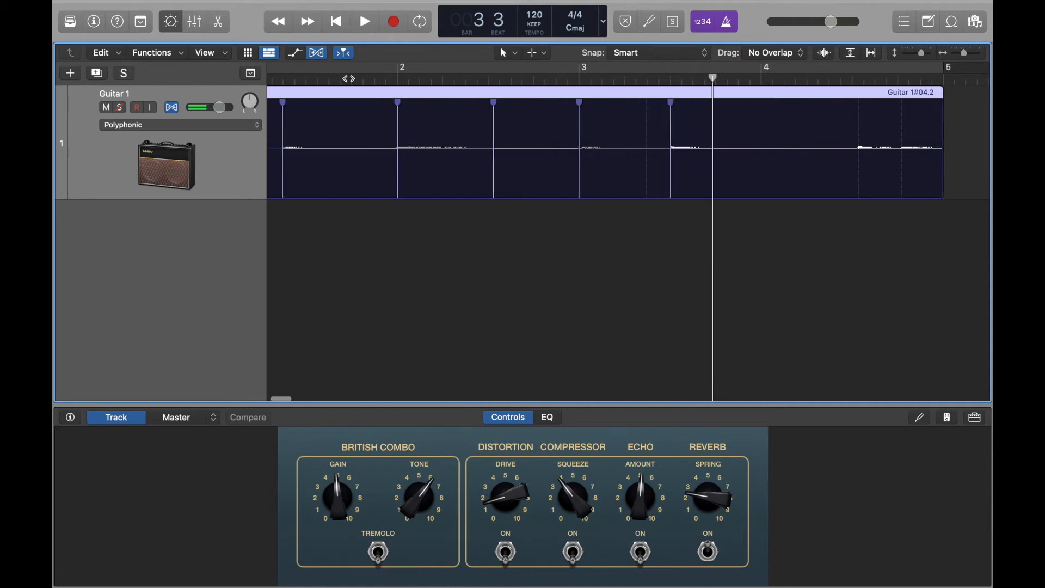
{"action": "left_click", "coordinate": [363, 20]}
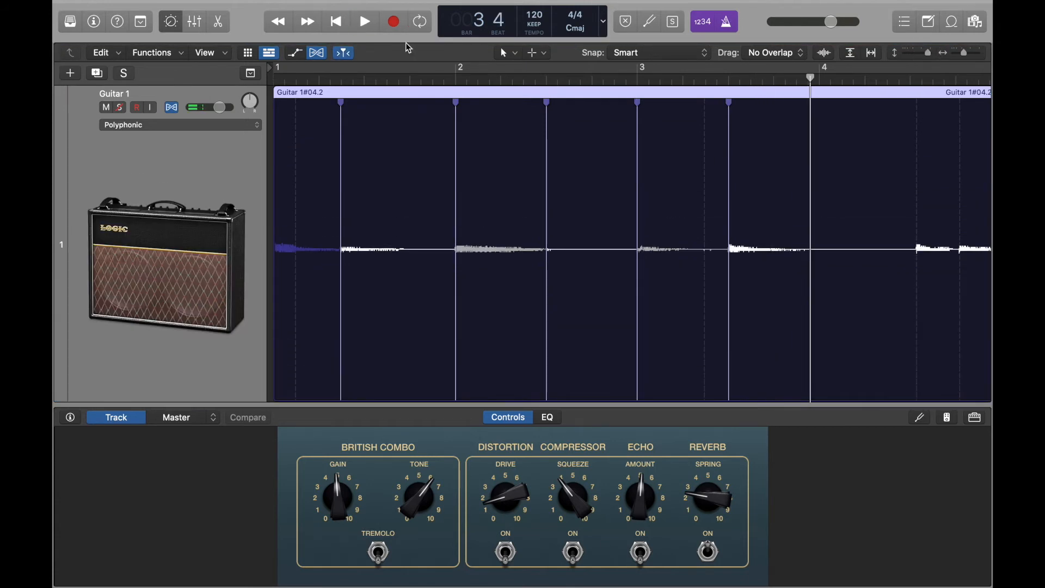
{"action": "left_click", "coordinate": [364, 20]}
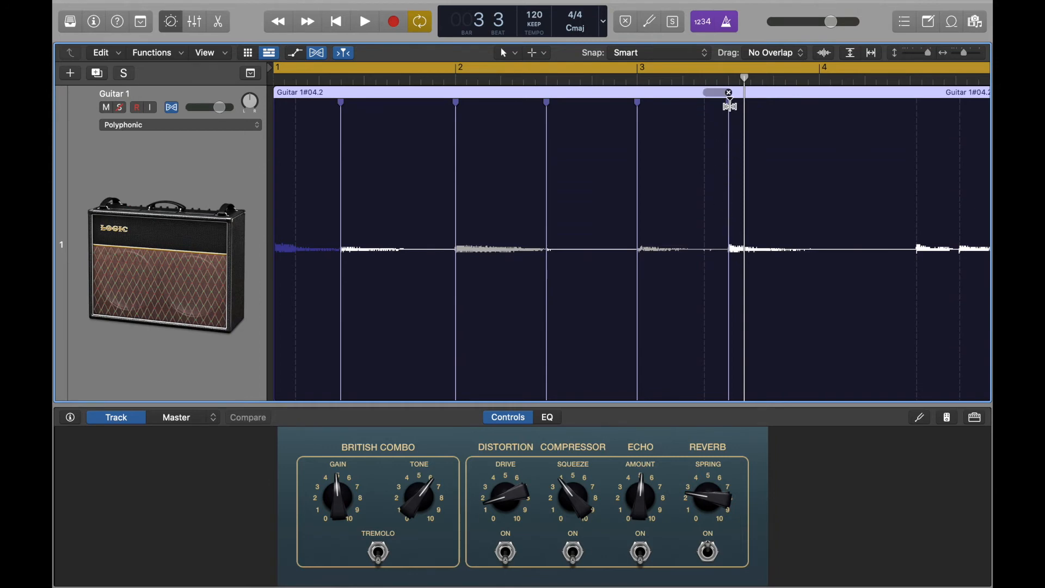
Step: Move the late transient after bar 3 onto the nearest grid line and loop the region in playback
{"action": "left_click", "coordinate": [364, 21]}
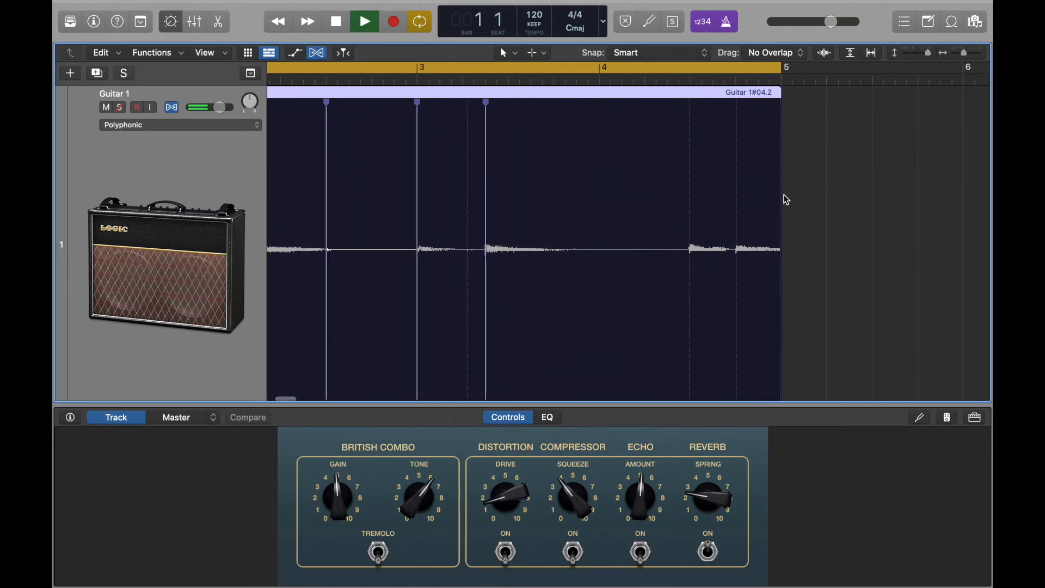
{"action": "left_click", "coordinate": [364, 21]}
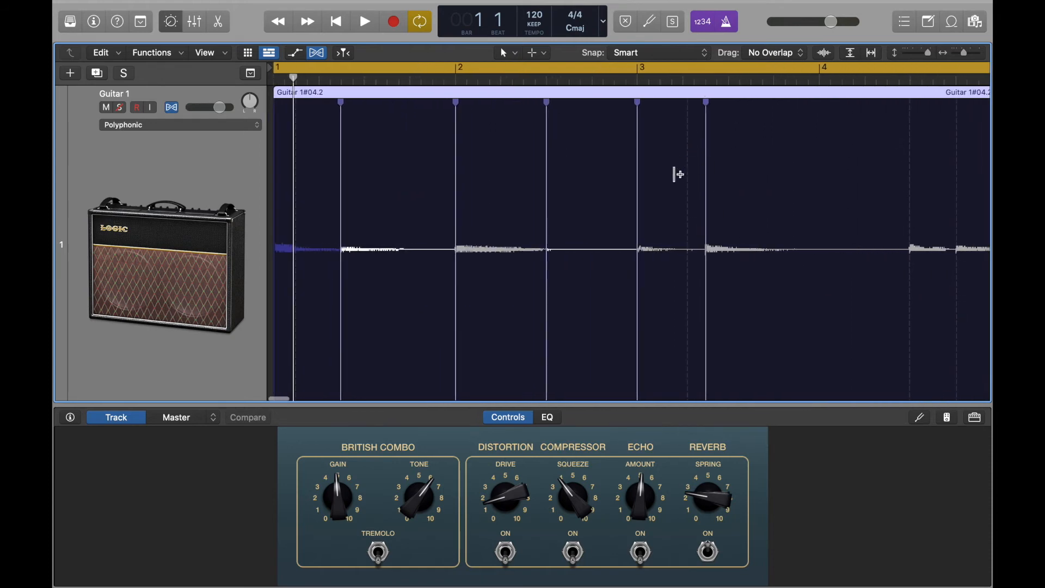
{"action": "mouse_move", "coordinate": [100, 19]}
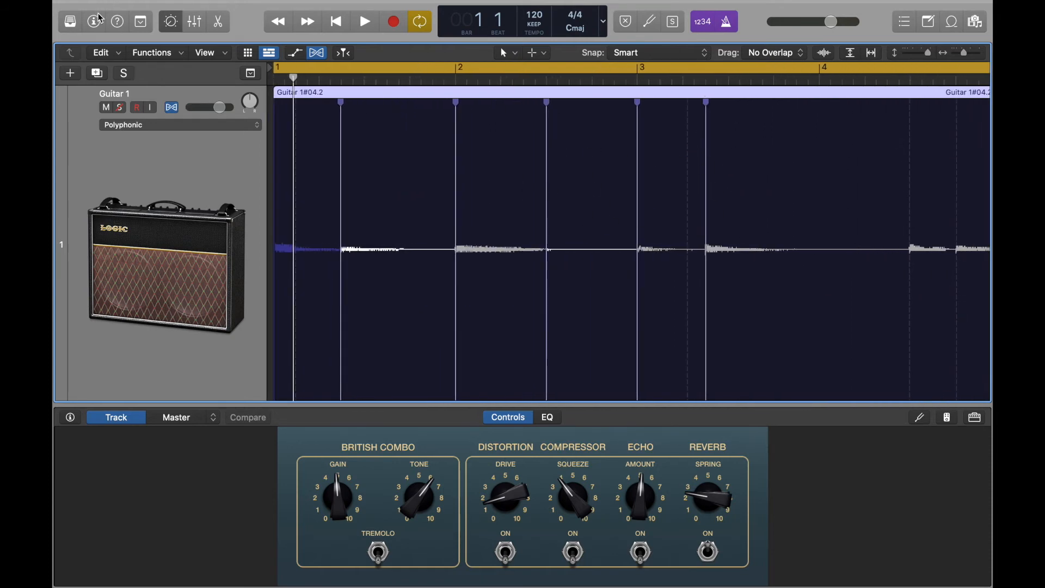
{"action": "left_click", "coordinate": [364, 22]}
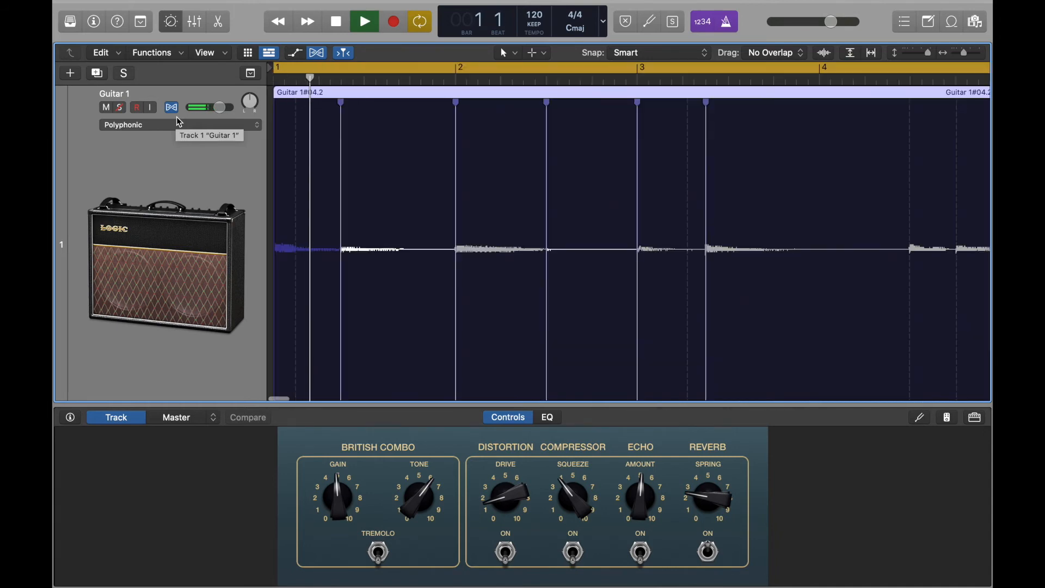
{"action": "left_click", "coordinate": [364, 21]}
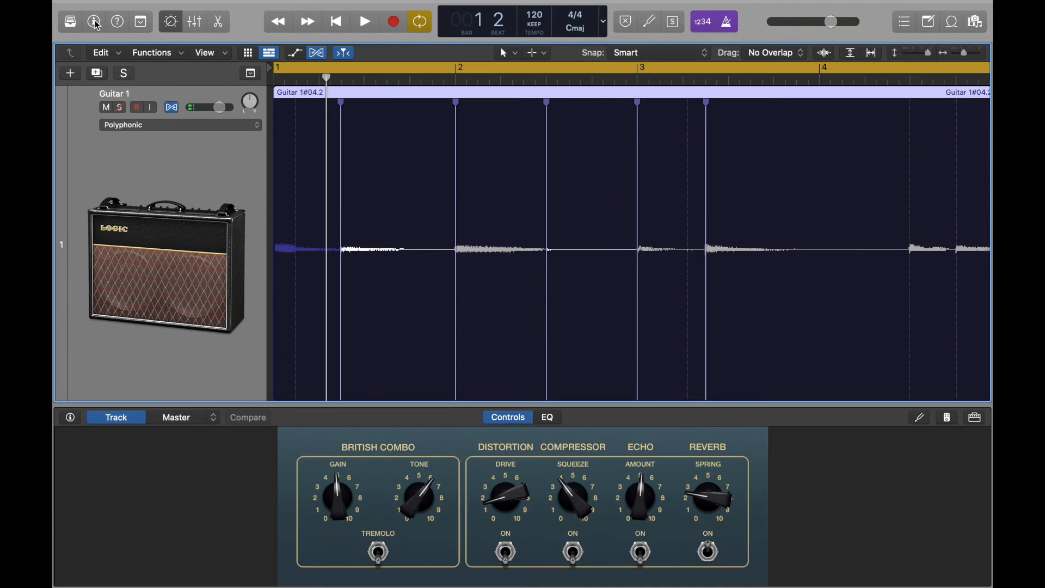
{"action": "mouse_move", "coordinate": [93, 22]}
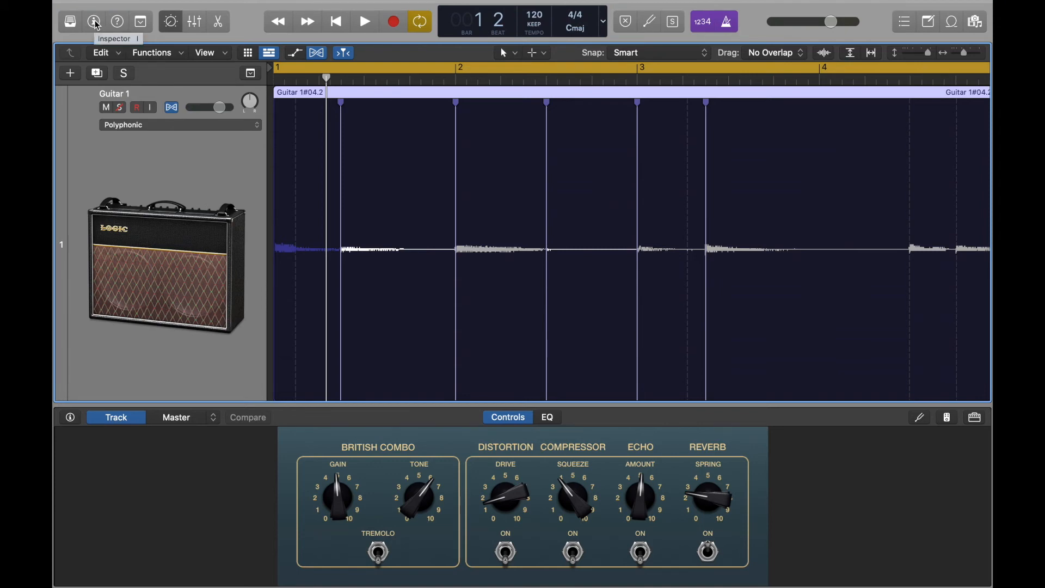
{"action": "mouse_move", "coordinate": [112, 55]}
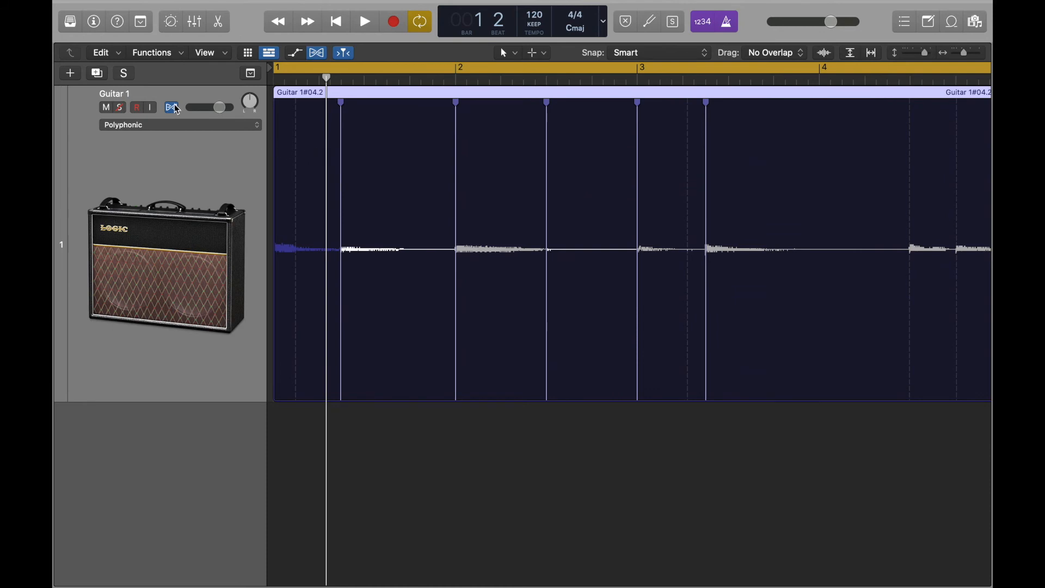
Step: Close Smart Controls and show Guitar 1#04.2's Region settings in the Inspector, Quantize Off
{"action": "left_click", "coordinate": [93, 22]}
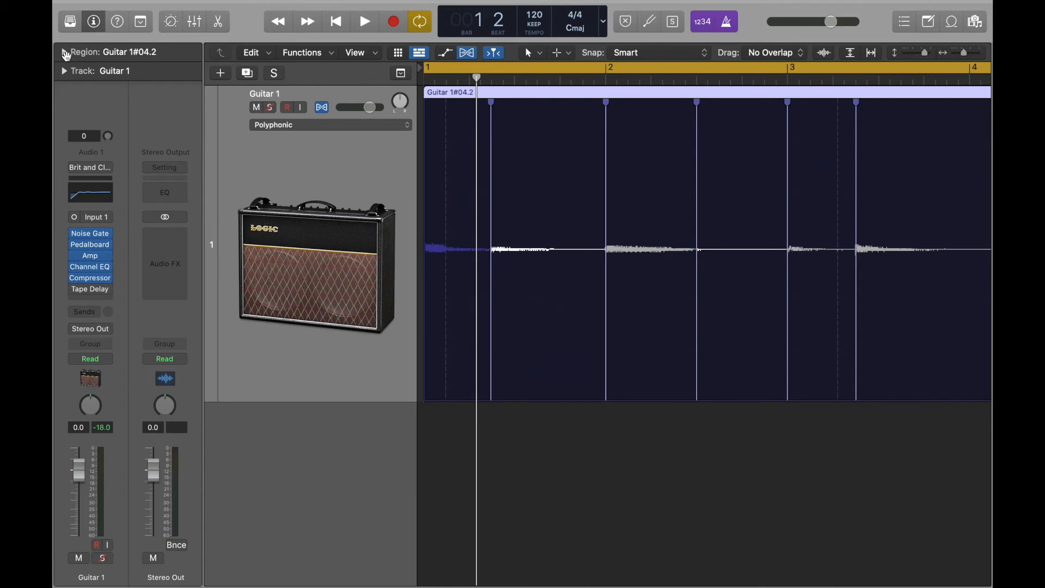
{"action": "left_click", "coordinate": [64, 52]}
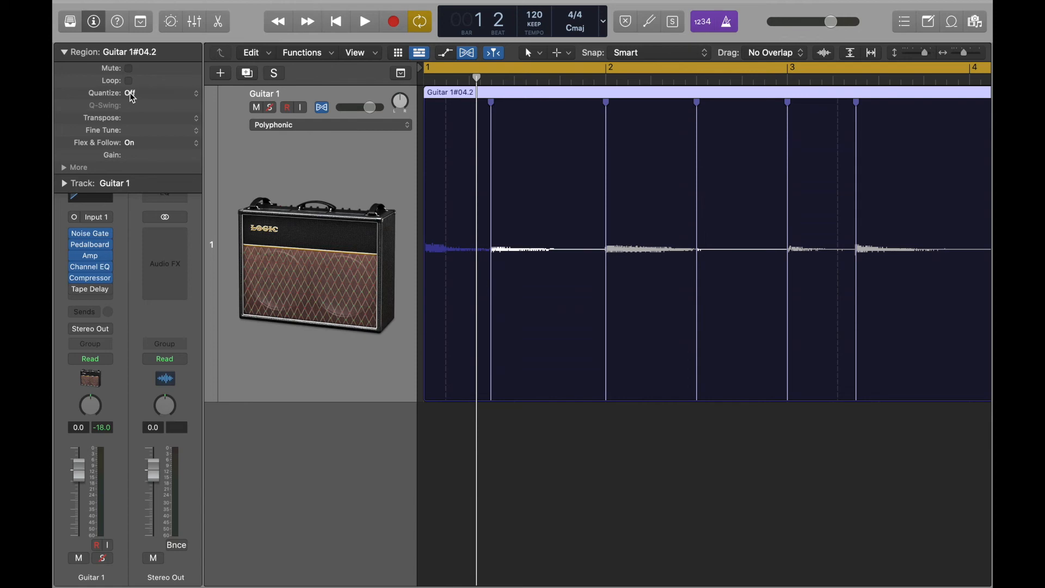
{"action": "left_click", "coordinate": [323, 108]}
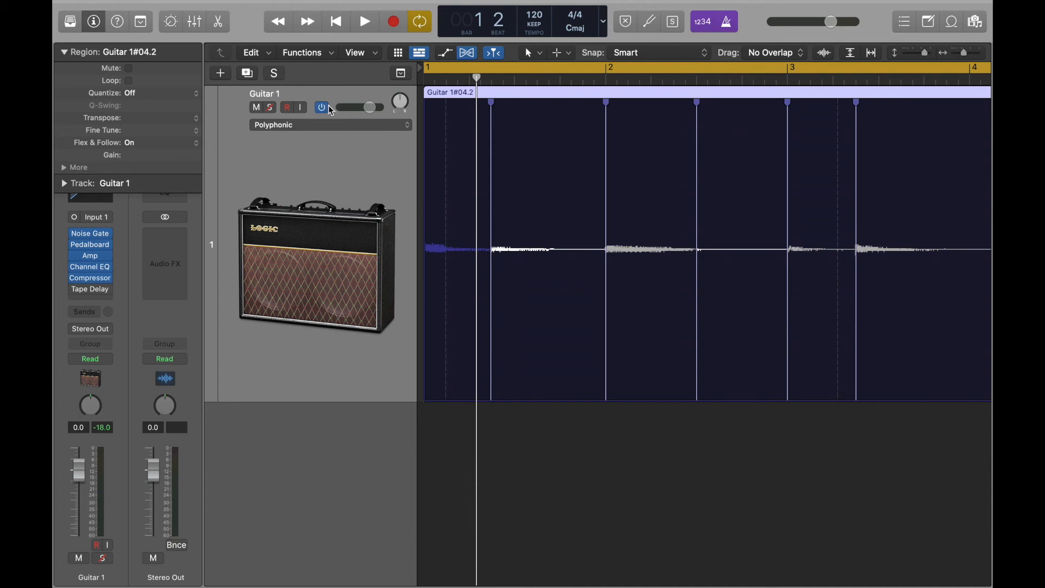
Step: Toggle flex editing off and on, then set the region's Quantize to 1/16 Note
{"action": "left_click", "coordinate": [322, 108]}
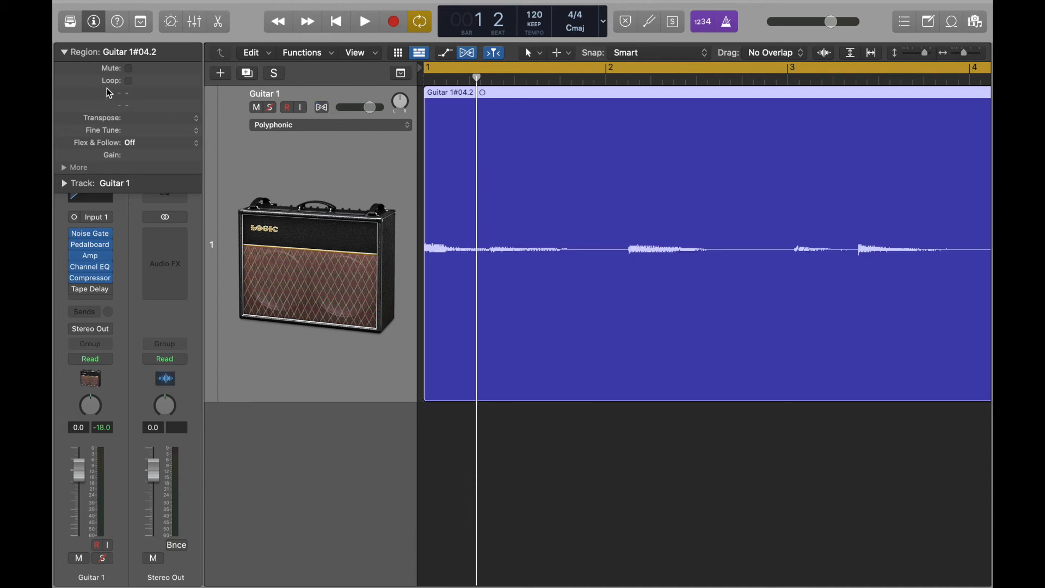
{"action": "left_click", "coordinate": [321, 108]}
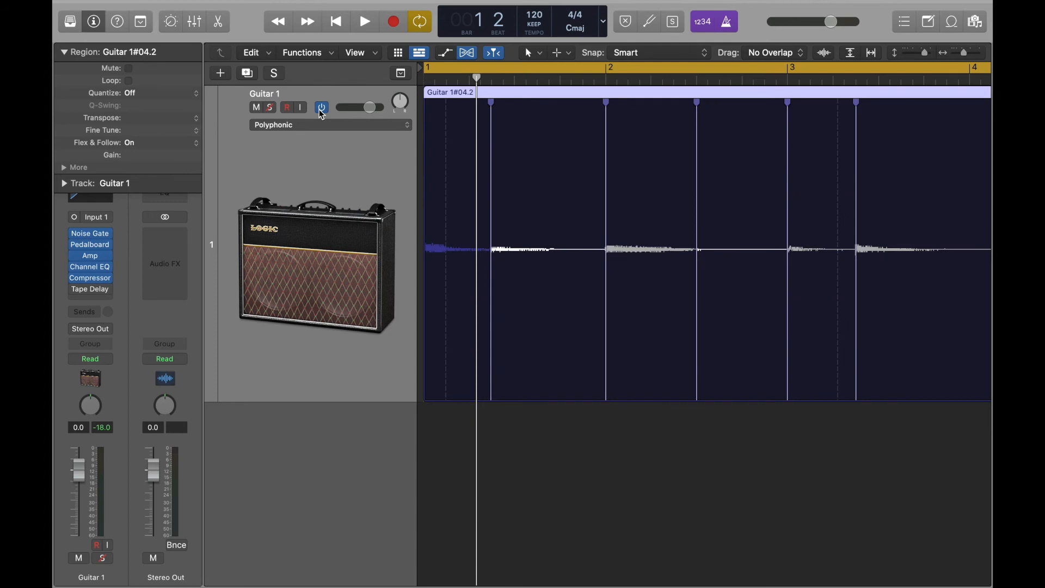
{"action": "left_click", "coordinate": [160, 93]}
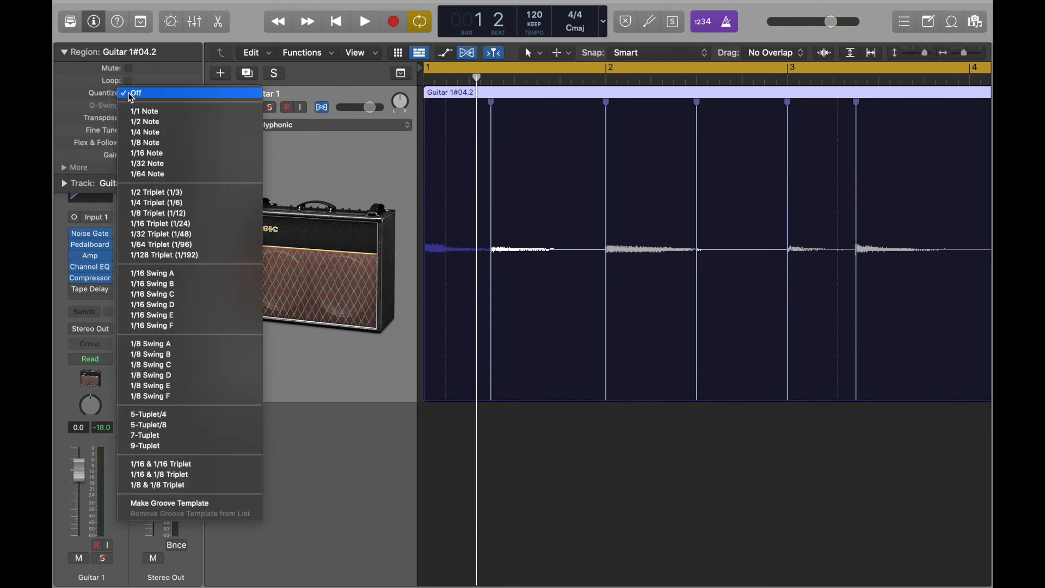
{"action": "left_click", "coordinate": [136, 92]}
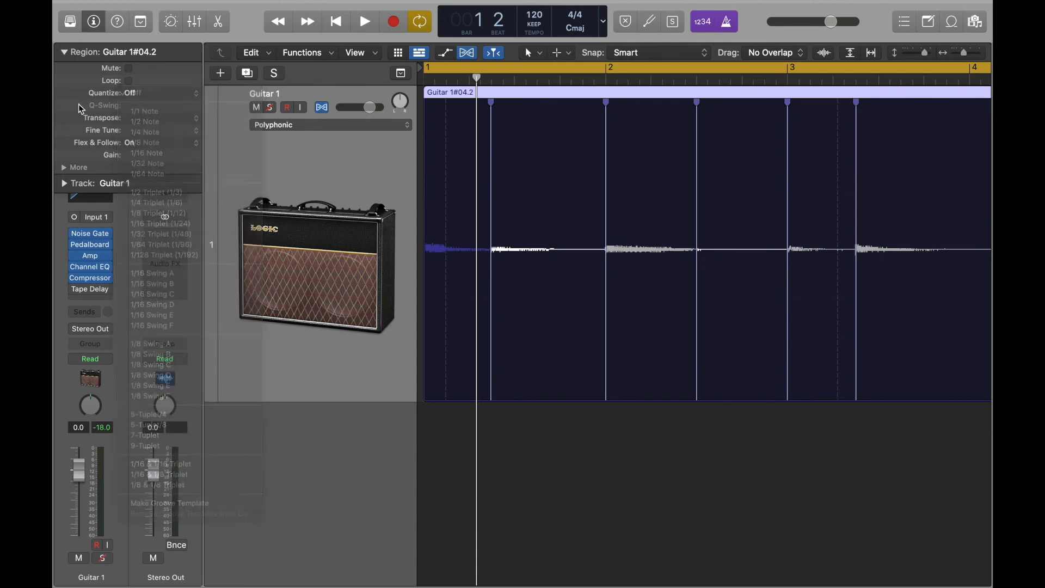
{"action": "left_click", "coordinate": [147, 93]}
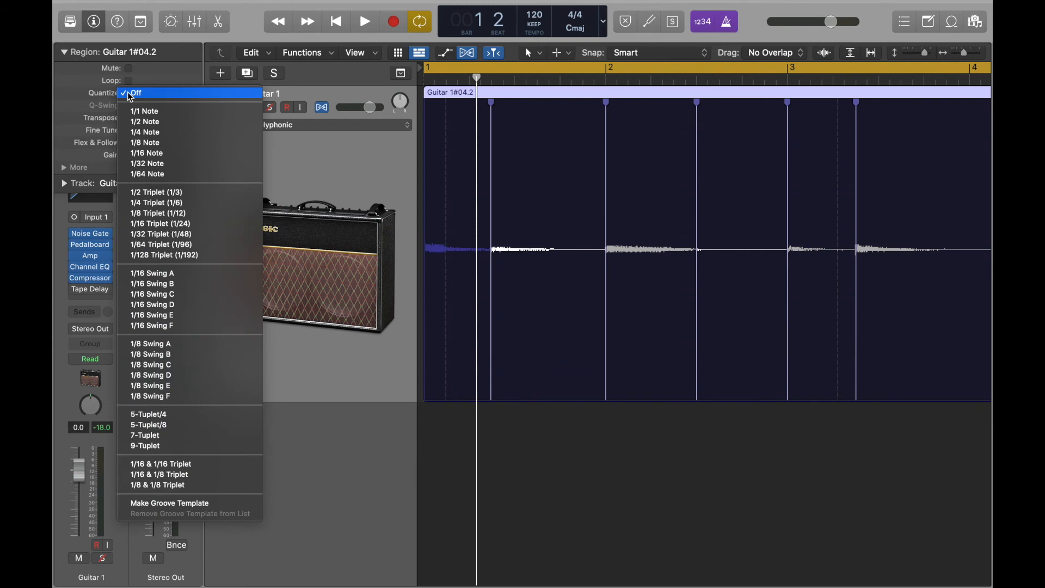
{"action": "mouse_move", "coordinate": [149, 145]}
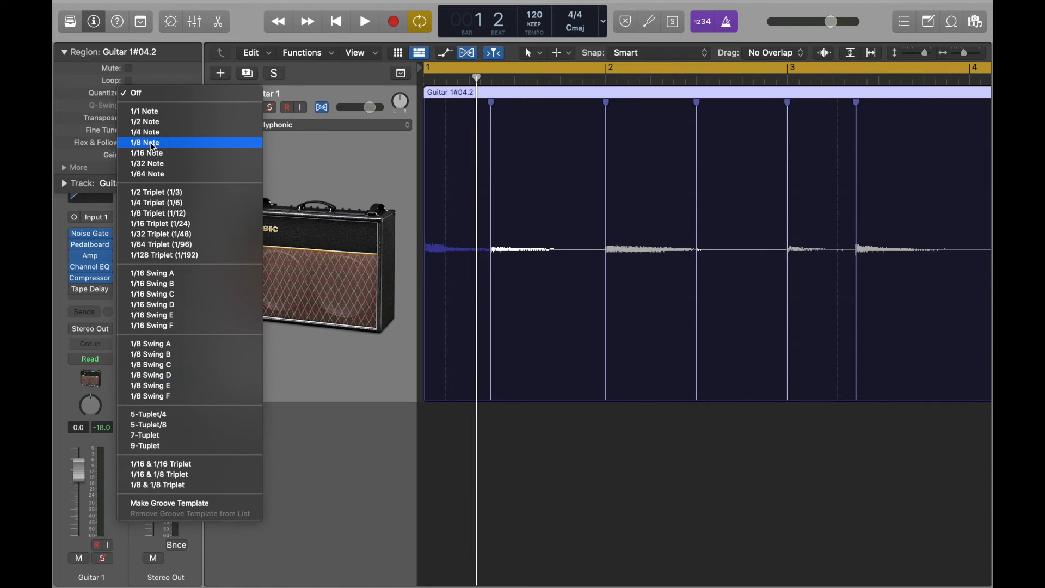
{"action": "mouse_move", "coordinate": [146, 152]}
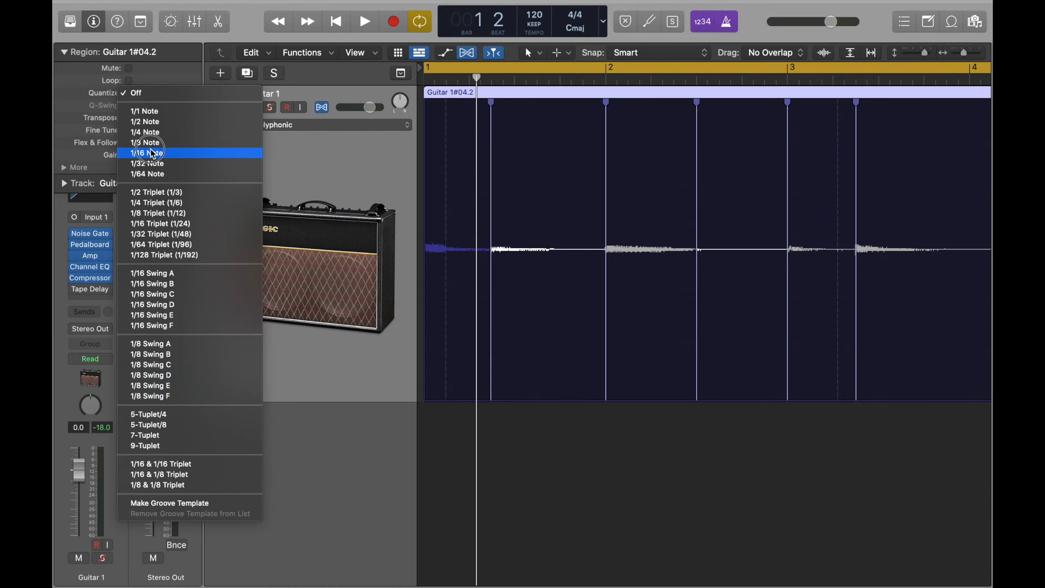
{"action": "left_click", "coordinate": [146, 152]}
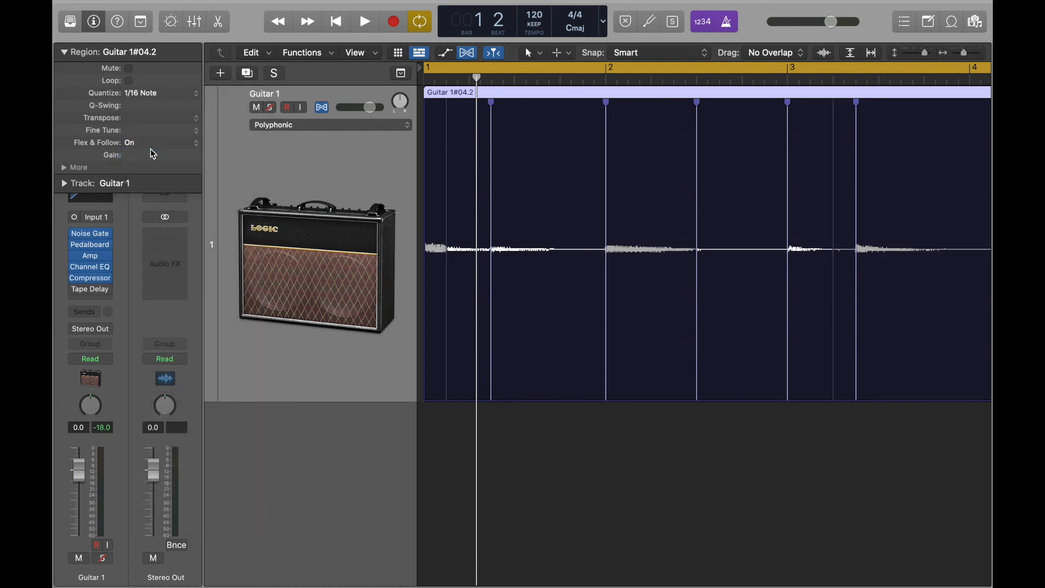
Step: Play back the quantized guitar region and reopen the Quantize pop-up
{"action": "left_click", "coordinate": [364, 21]}
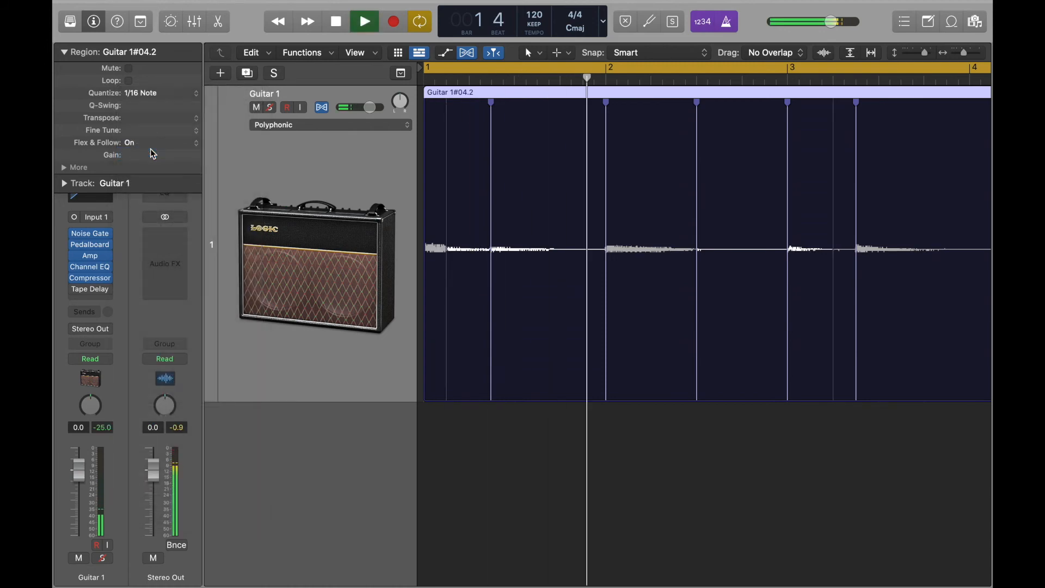
{"action": "left_click", "coordinate": [364, 21]}
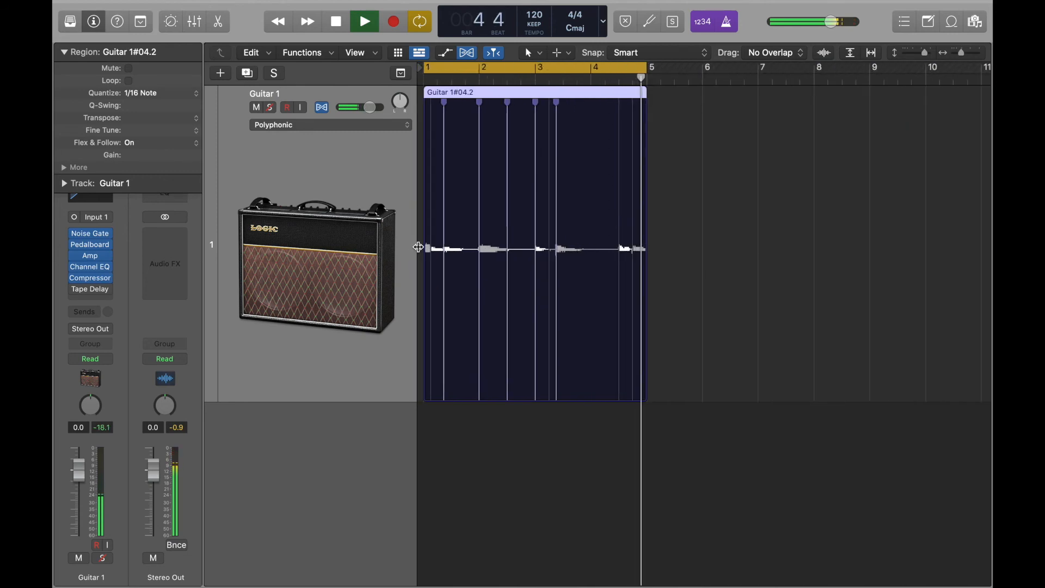
{"action": "left_click", "coordinate": [133, 93]}
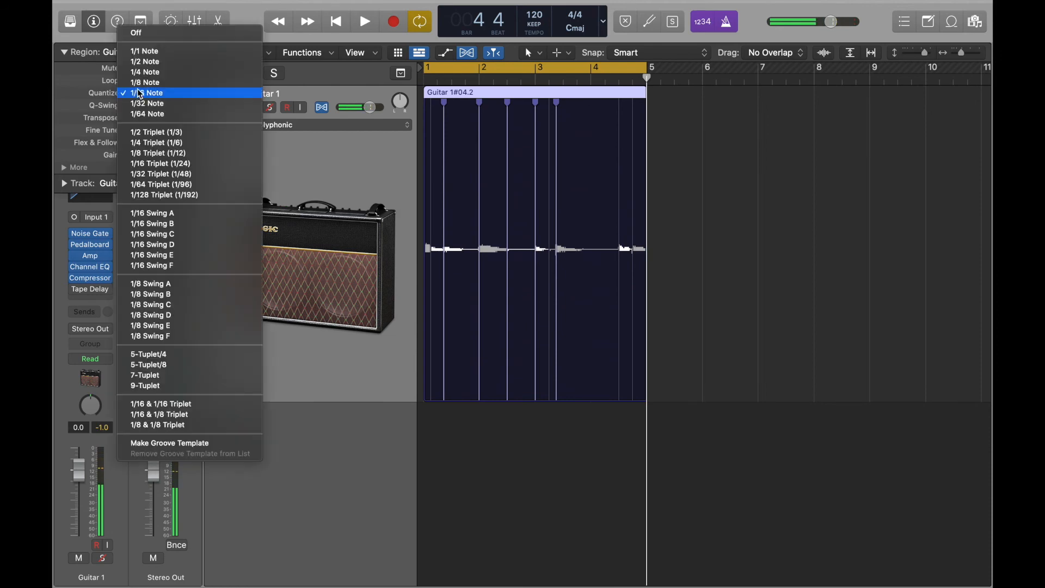
Step: Compare region Quantize Off against 1/16 Note, ending on Off
{"action": "left_click", "coordinate": [145, 92]}
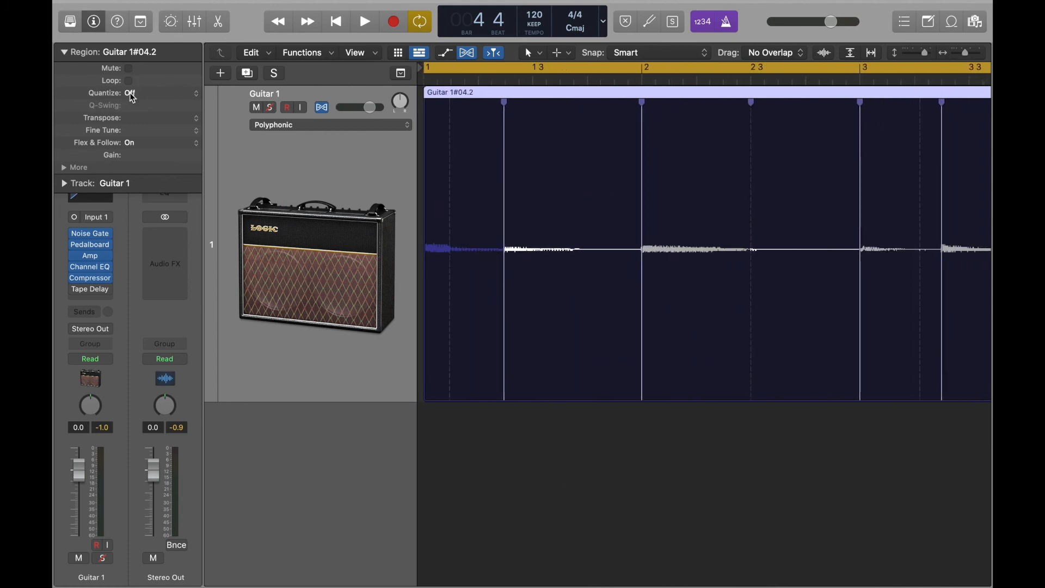
{"action": "mouse_move", "coordinate": [470, 251]}
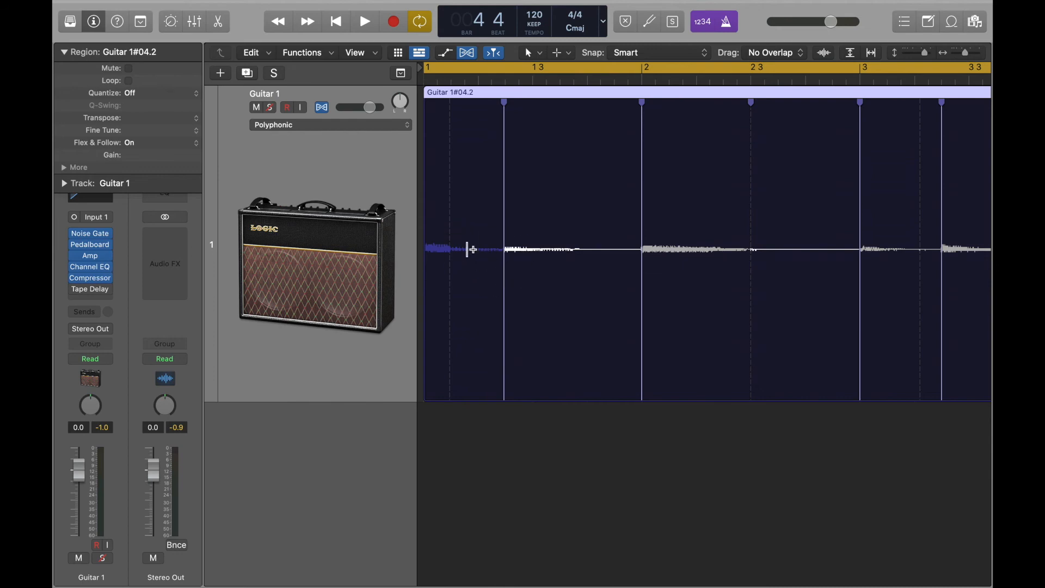
{"action": "mouse_move", "coordinate": [489, 239]}
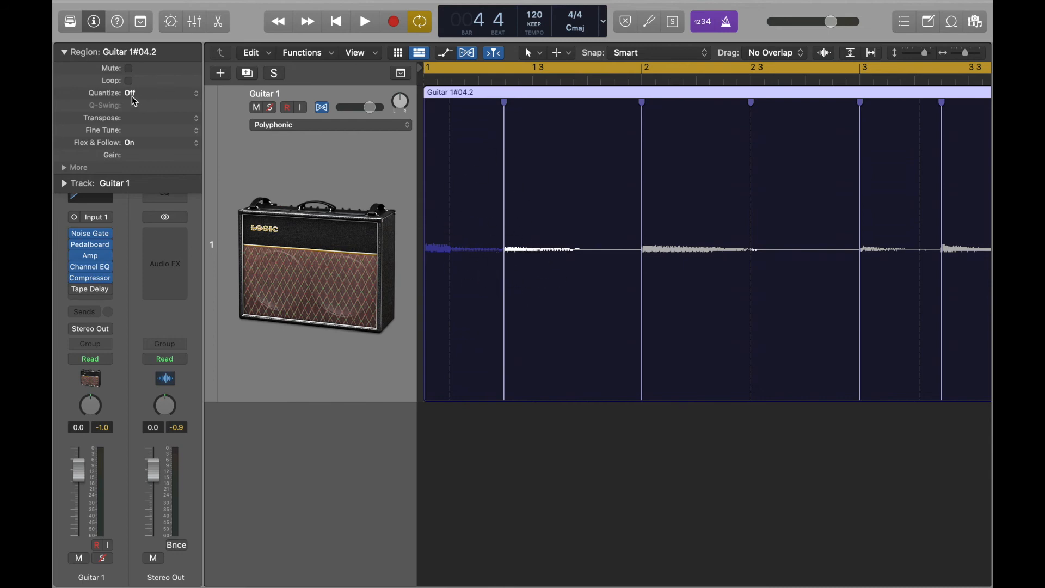
{"action": "left_click", "coordinate": [130, 93]}
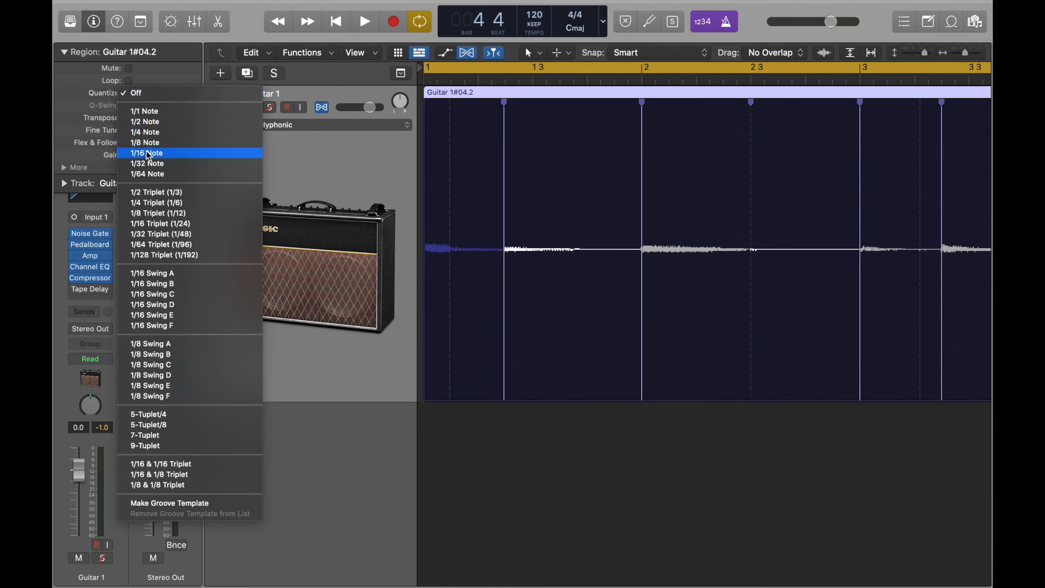
{"action": "left_click", "coordinate": [147, 152]}
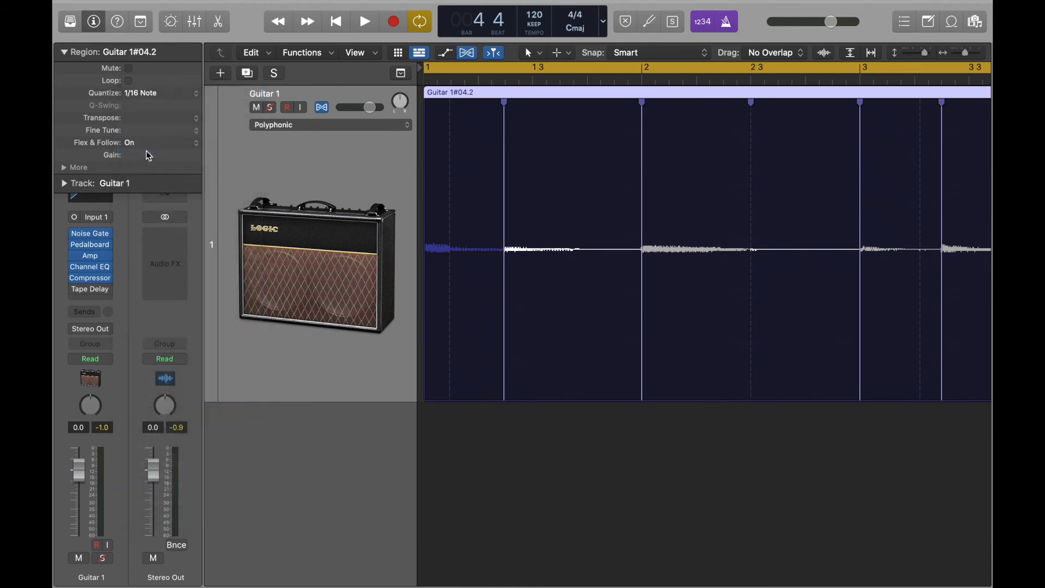
{"action": "left_click", "coordinate": [140, 92]}
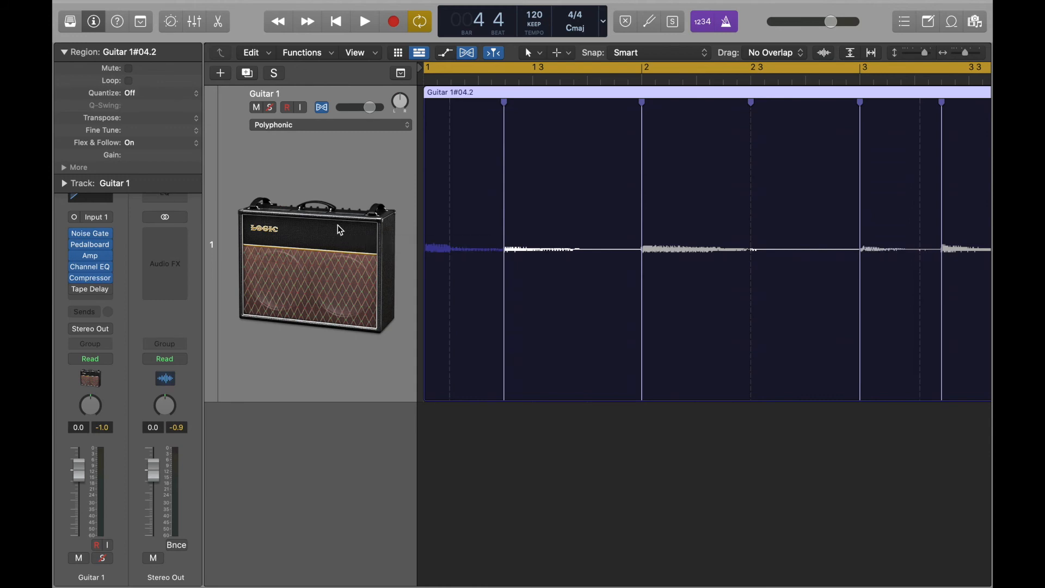
{"action": "mouse_move", "coordinate": [447, 145]}
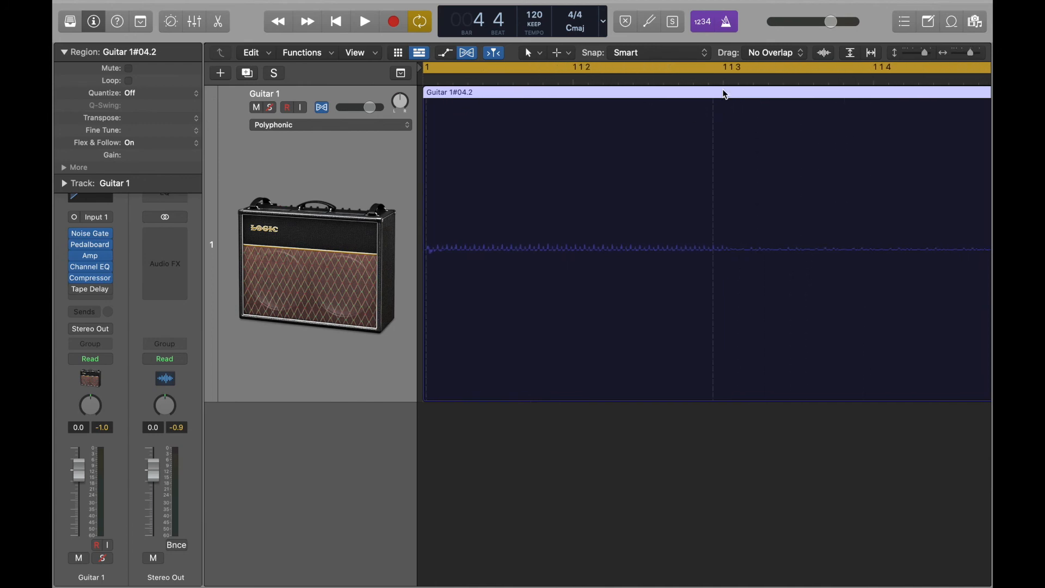
Step: Place the playhead near the region start, set Quantize to 1/16 Note and play it back
{"action": "left_click", "coordinate": [722, 68]}
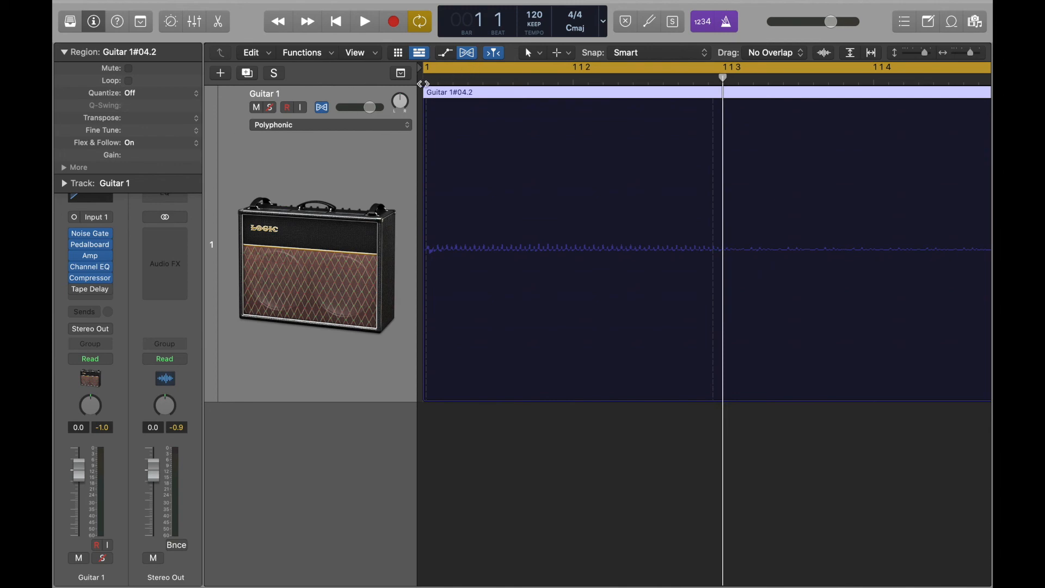
{"action": "left_click", "coordinate": [160, 93]}
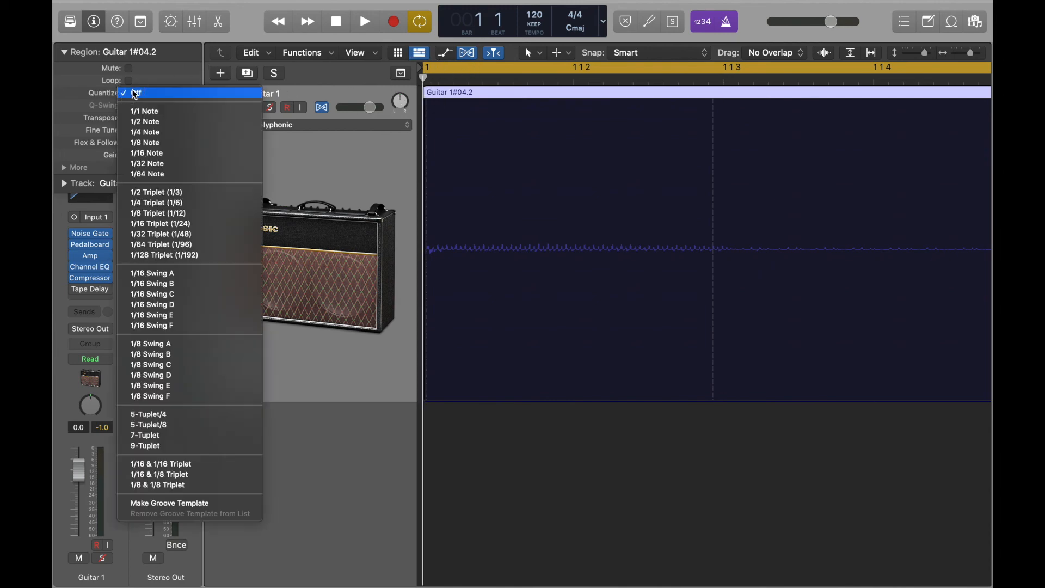
{"action": "left_click", "coordinate": [146, 152]}
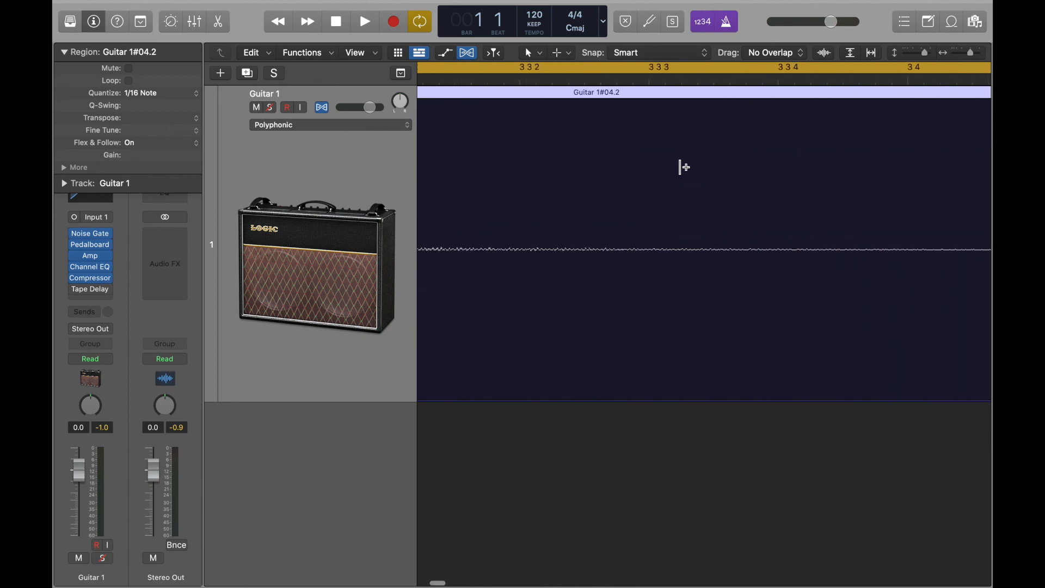
{"action": "scroll", "scroll_direction": "right", "scroll_amount": 3}
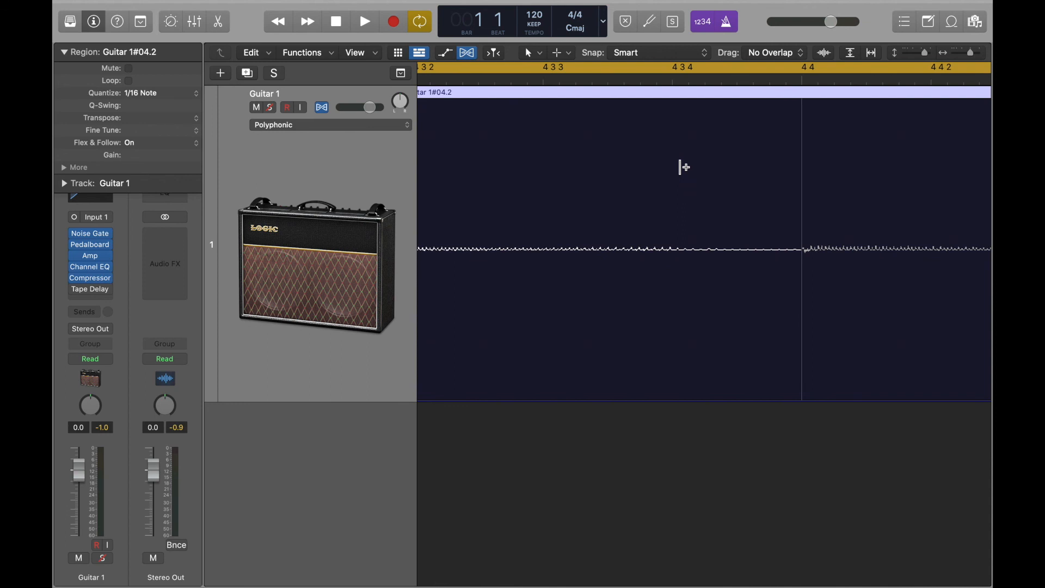
{"action": "left_click", "coordinate": [364, 21]}
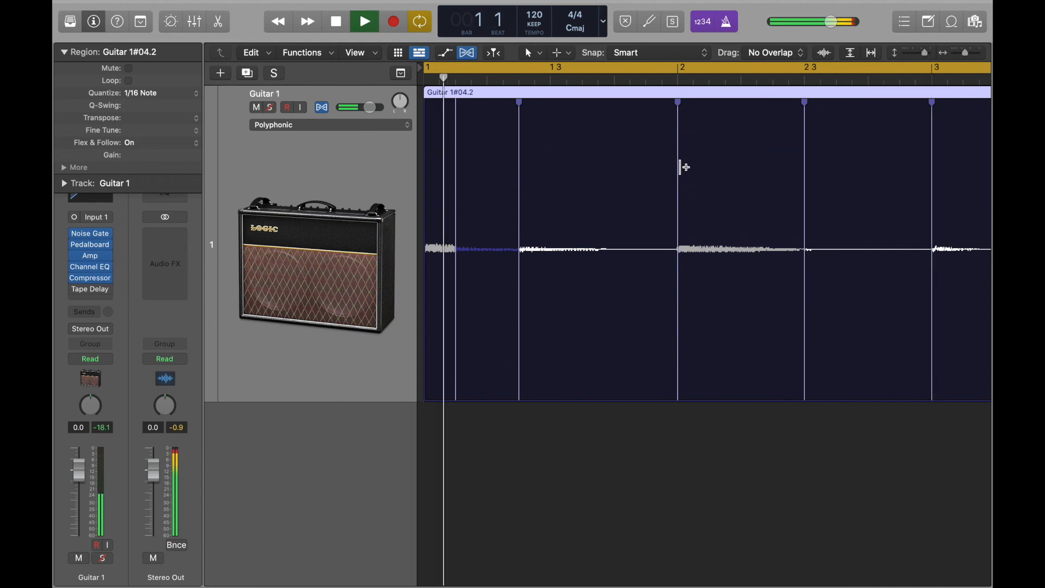
Step: Play the 1/16 Note quantized Guitar 1#04.2 region from the control bar, then stop playback
{"action": "left_click", "coordinate": [696, 67]}
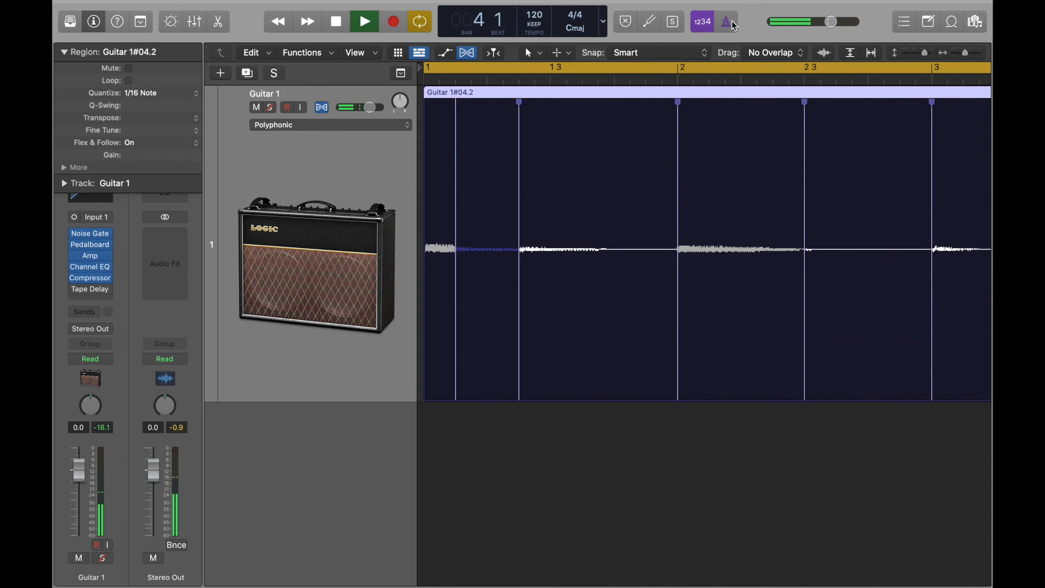
{"action": "left_click", "coordinate": [334, 21]}
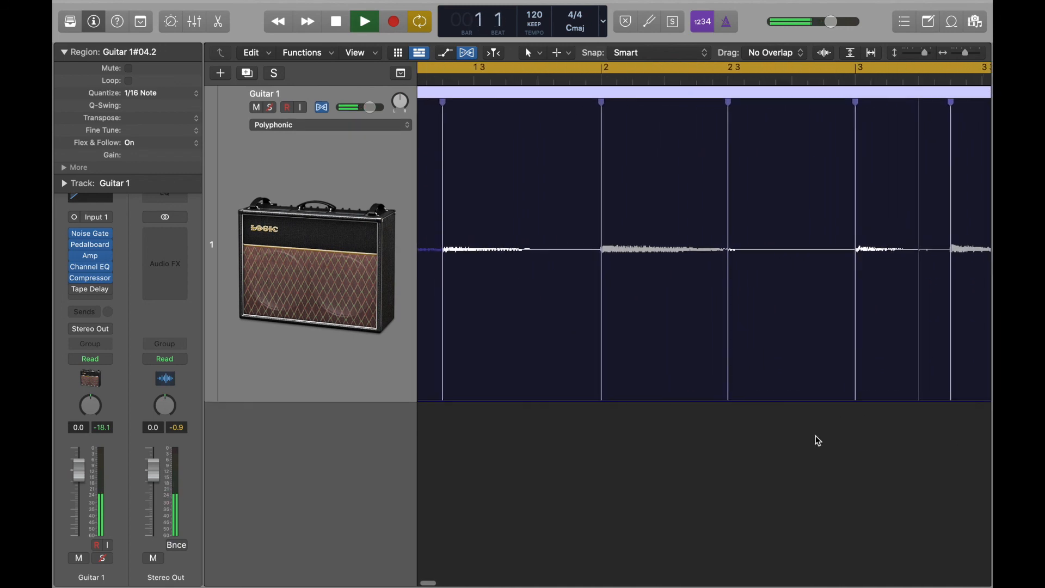
{"action": "left_click", "coordinate": [363, 21]}
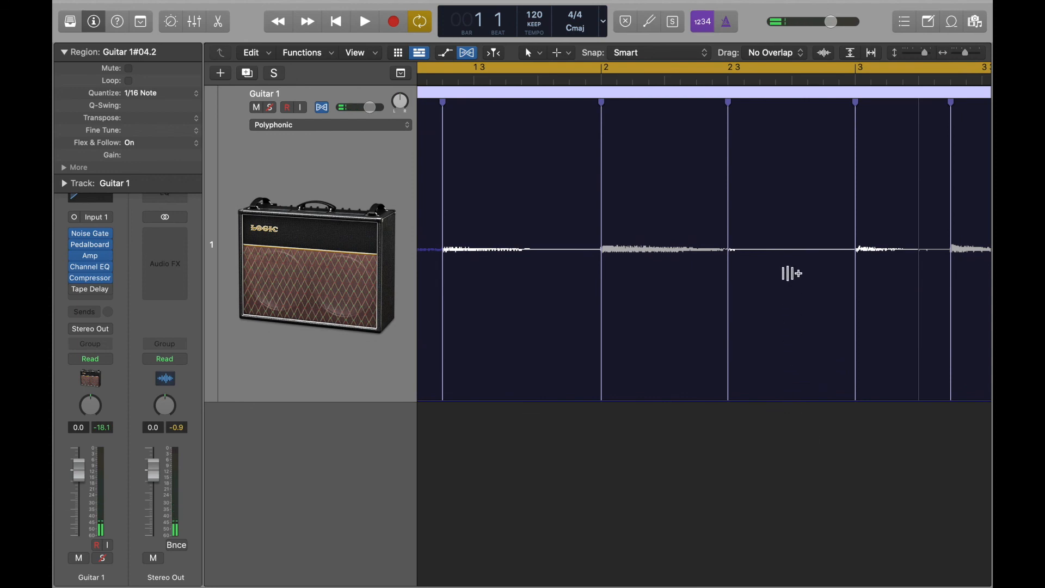
{"action": "mouse_move", "coordinate": [537, 314]}
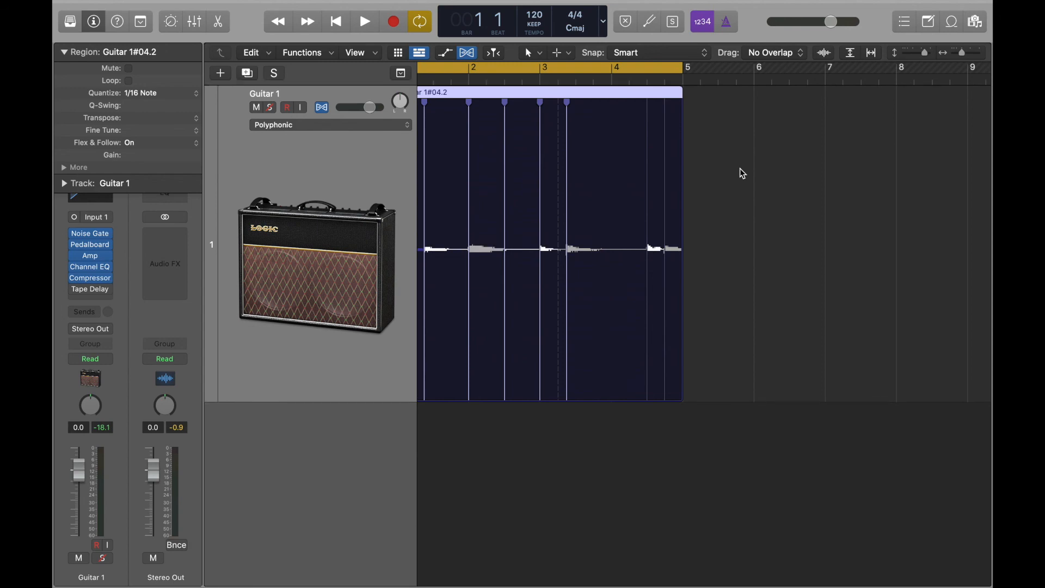
{"action": "mouse_move", "coordinate": [741, 183]}
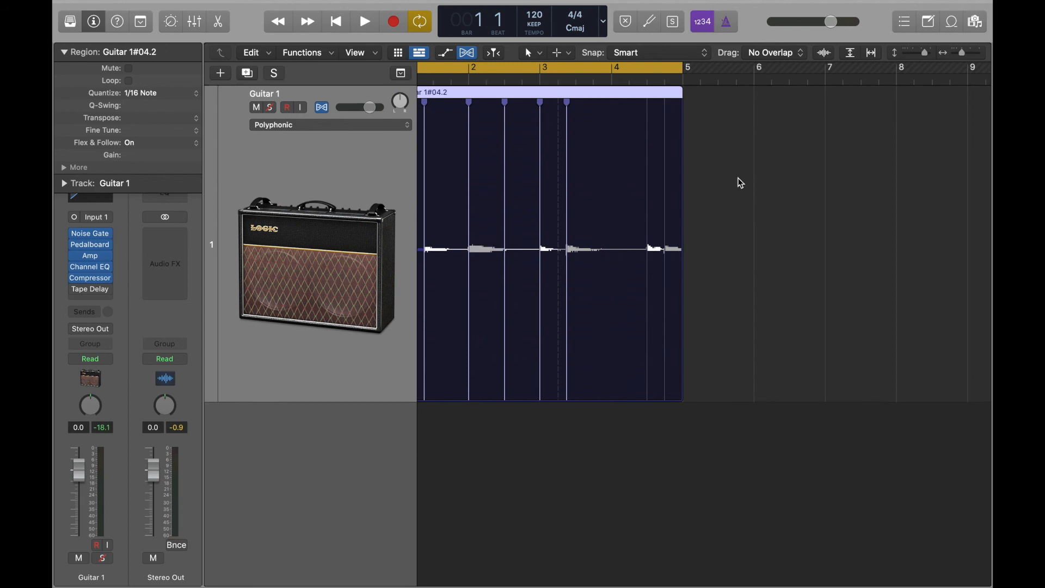